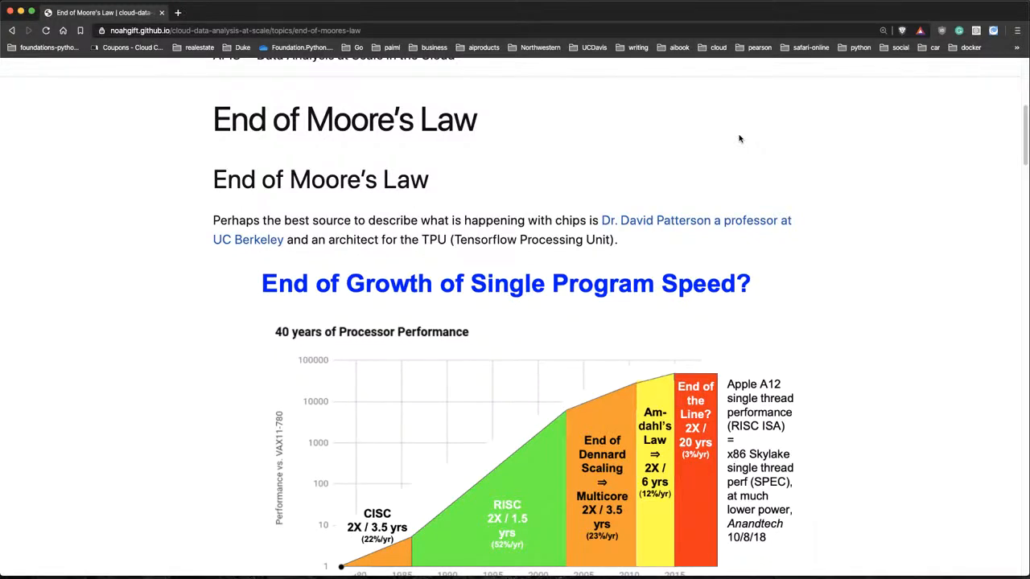
- Scroll past the chart to the ASICS: GPUs, TPUs, FPGA heading and TPU v1 slide
{"action": "scroll", "scroll_direction": "down", "scroll_amount": 3}
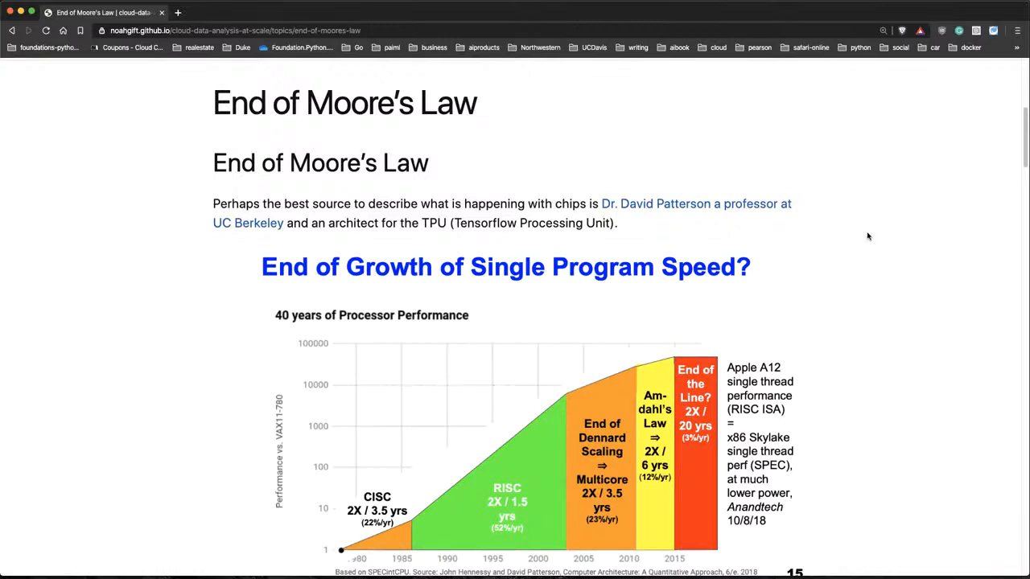
{"action": "scroll", "scroll_direction": "down", "scroll_amount": 3}
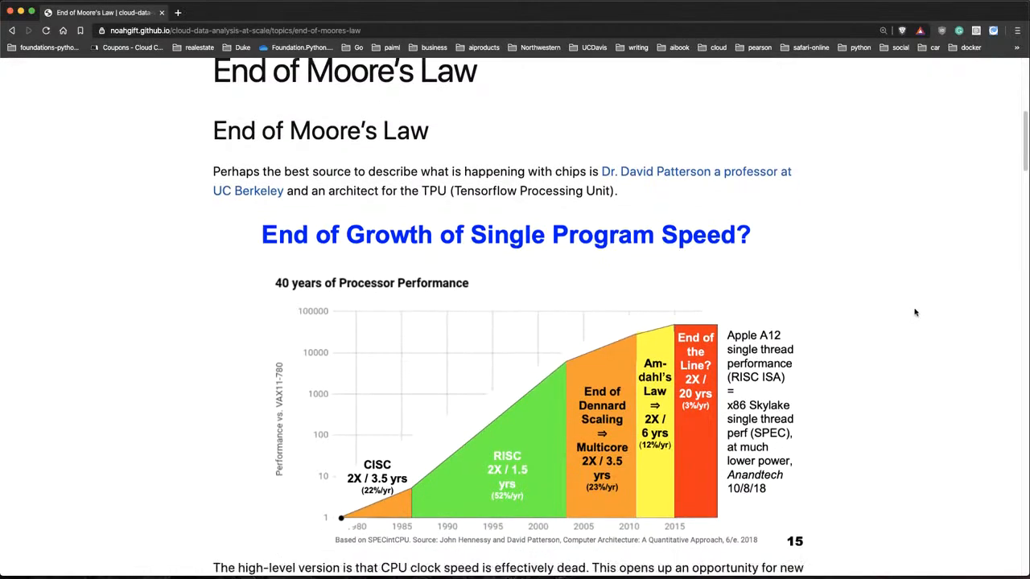
{"action": "scroll", "scroll_direction": "down", "scroll_amount": 3}
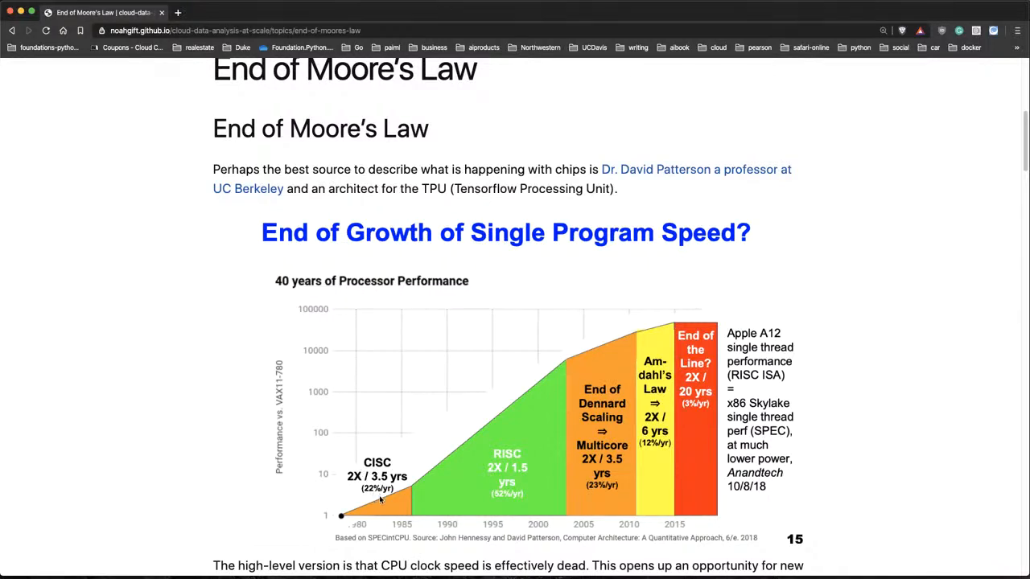
{"action": "mouse_move", "coordinate": [514, 455]}
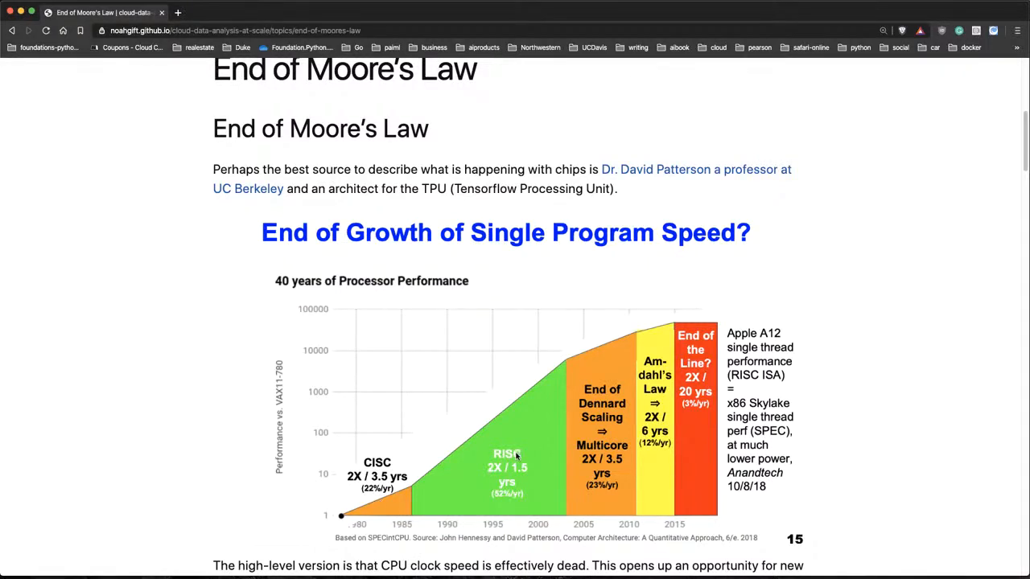
{"action": "mouse_move", "coordinate": [503, 482]}
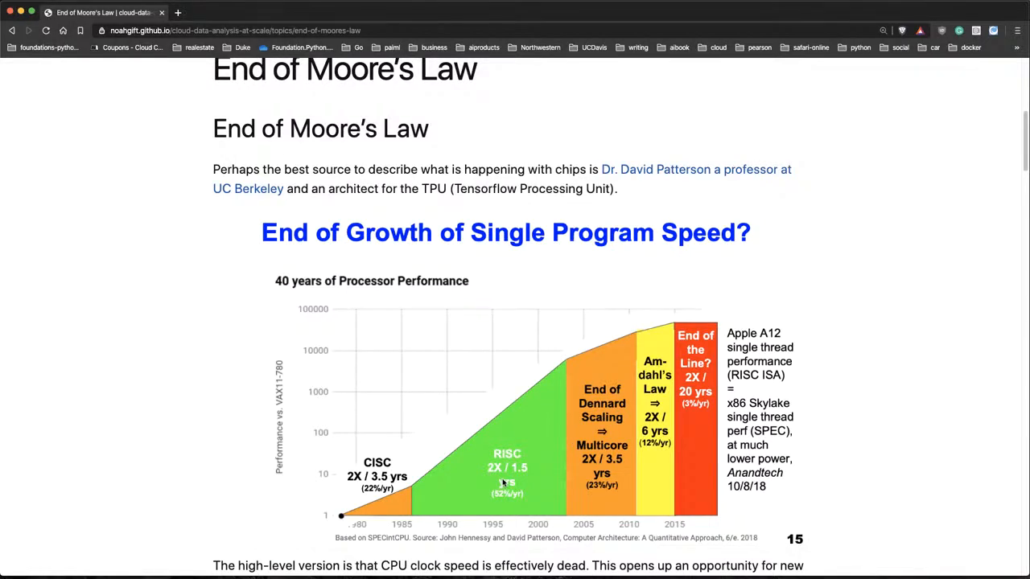
{"action": "mouse_move", "coordinate": [576, 485]}
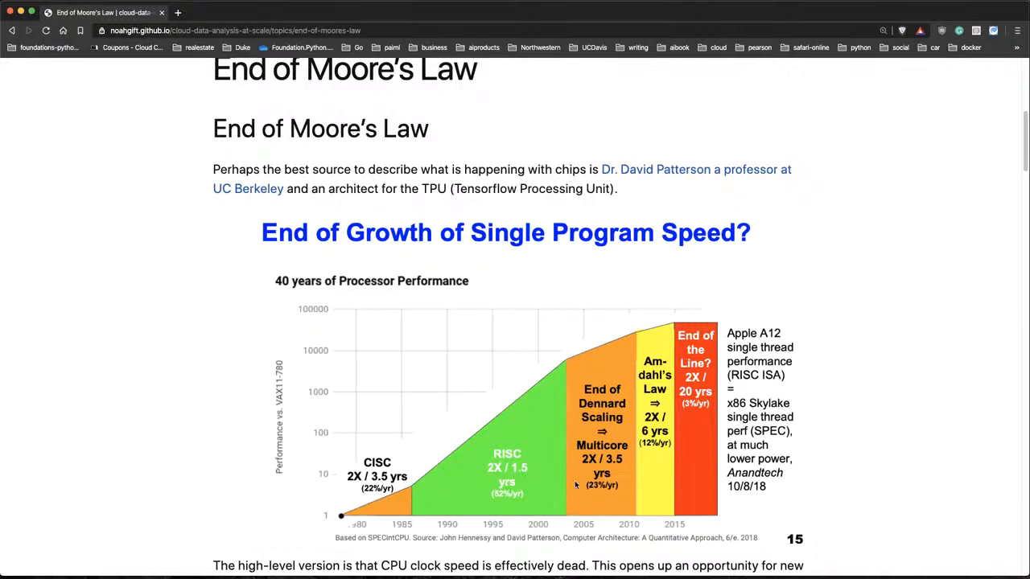
{"action": "mouse_move", "coordinate": [599, 486]}
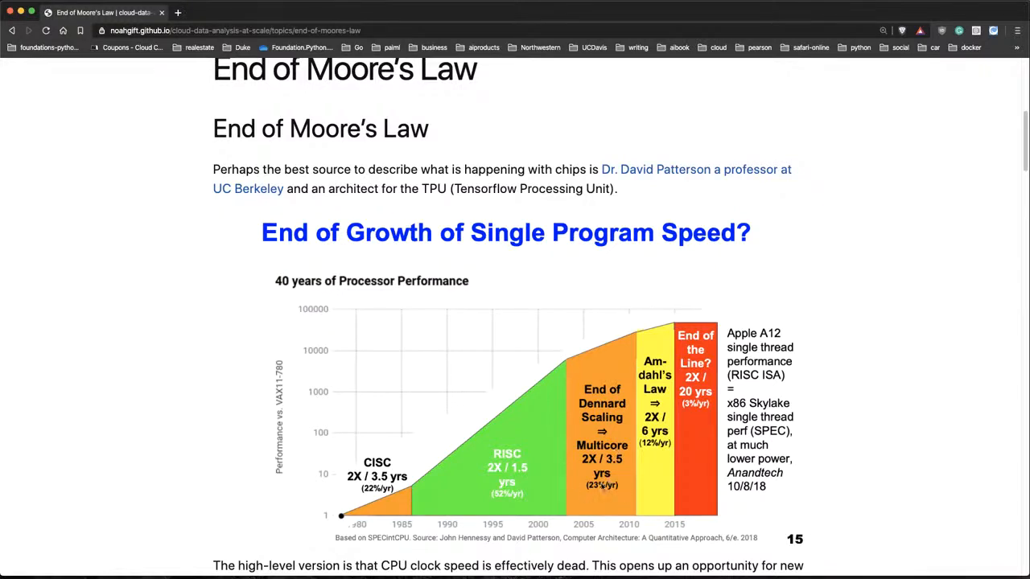
{"action": "mouse_move", "coordinate": [618, 465]}
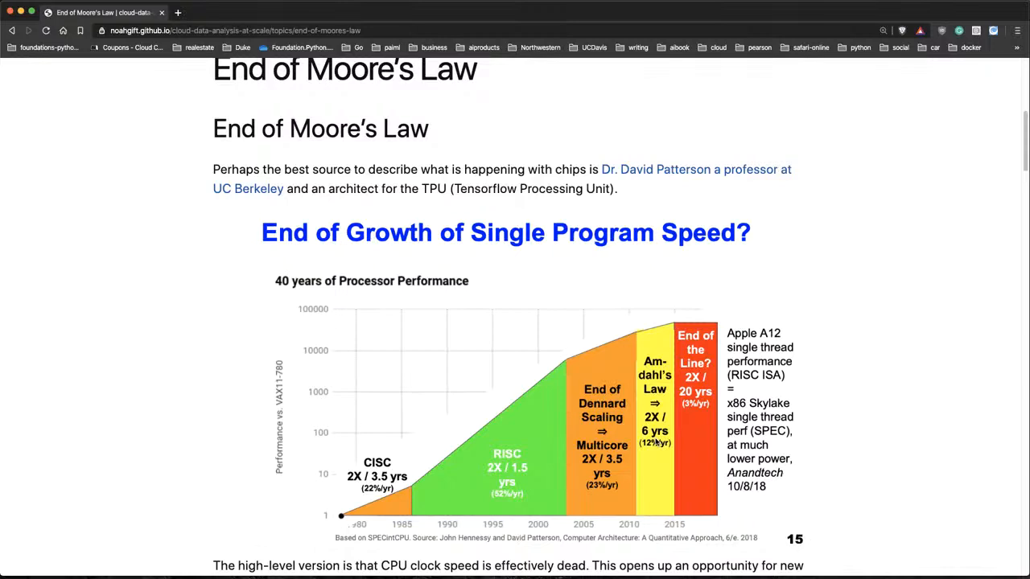
{"action": "mouse_move", "coordinate": [720, 406]}
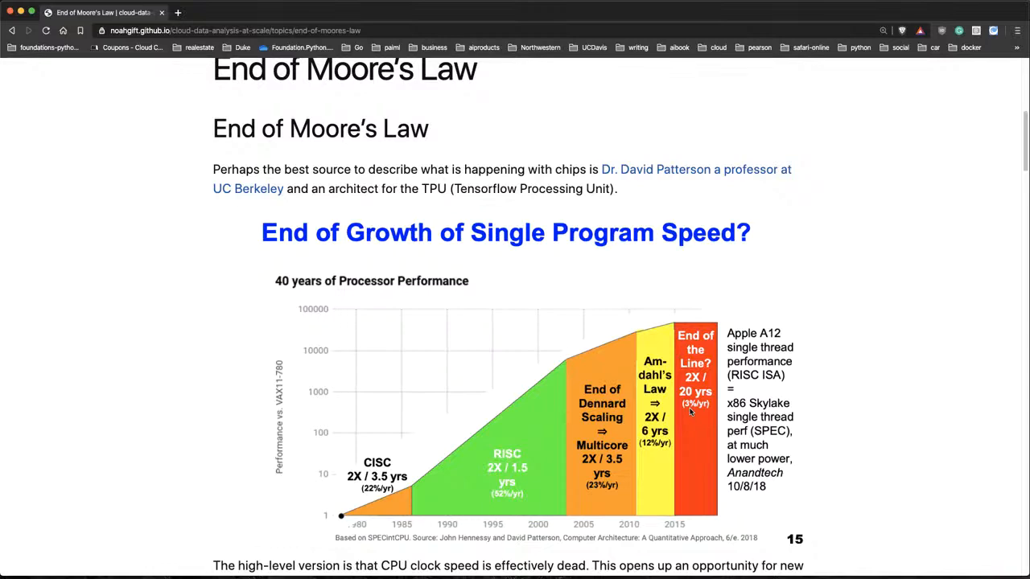
{"action": "mouse_move", "coordinate": [992, 415]}
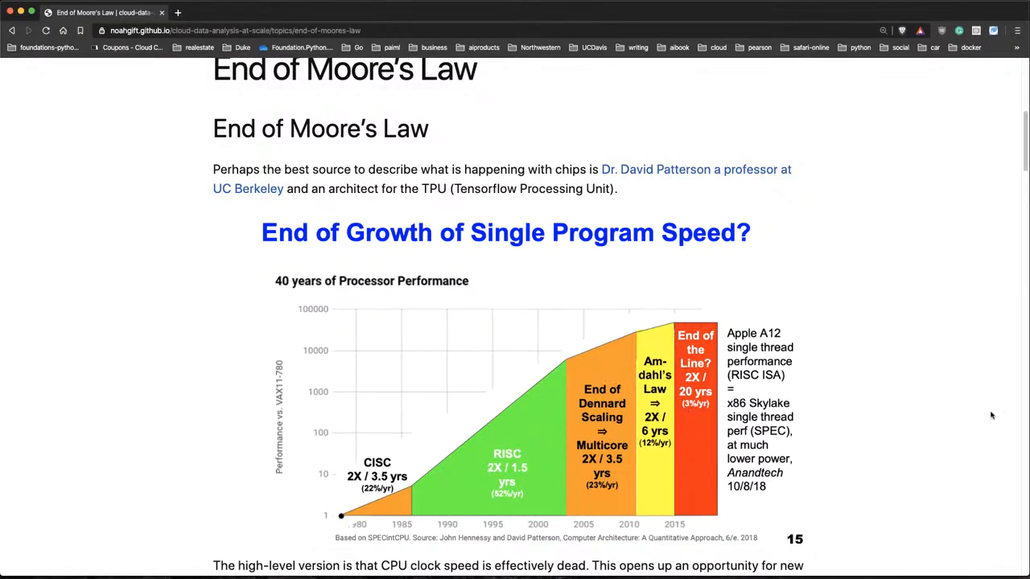
{"action": "scroll", "scroll_direction": "down", "scroll_amount": 3}
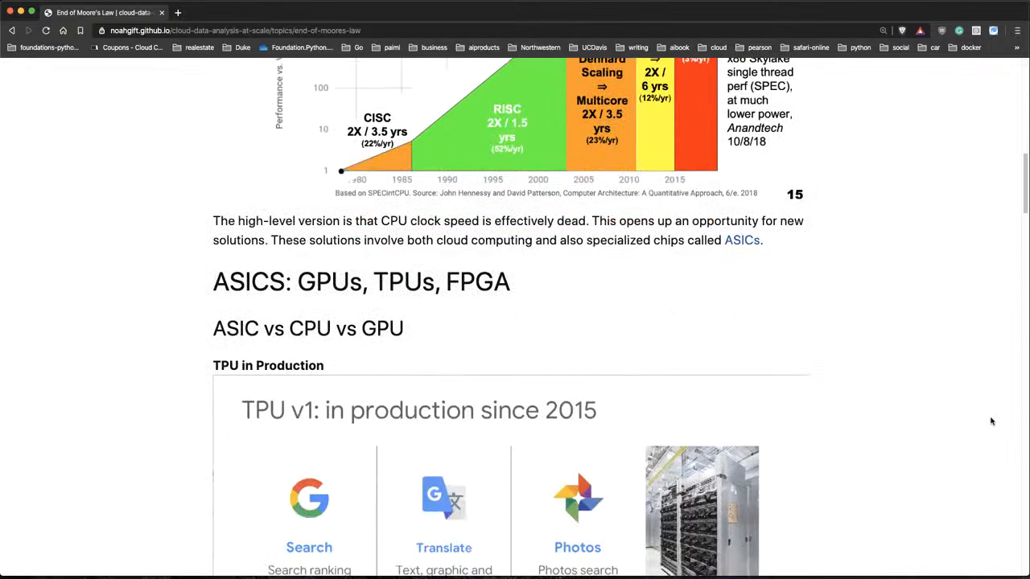
{"action": "scroll", "scroll_direction": "down", "scroll_amount": 3}
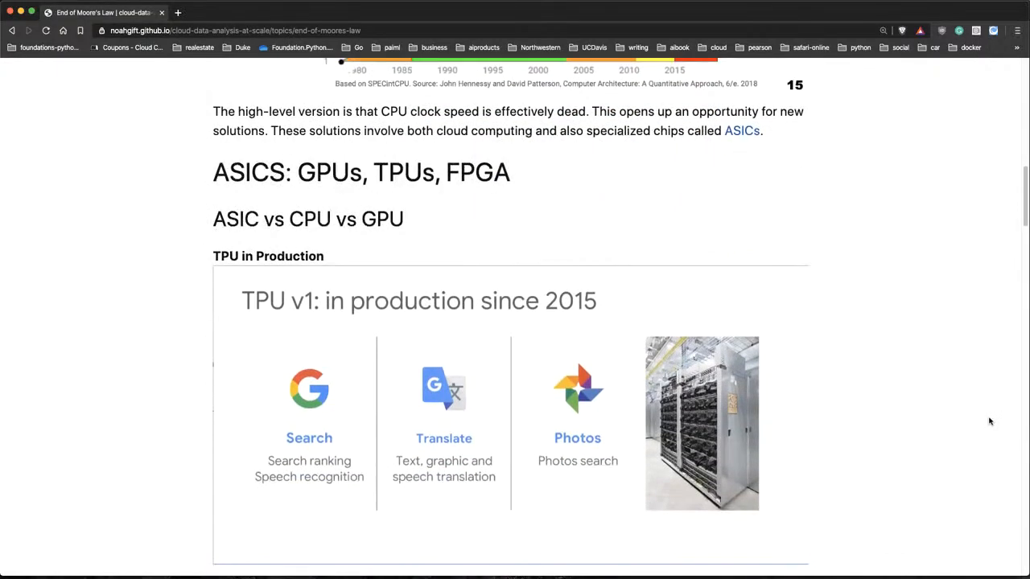
{"action": "scroll", "scroll_direction": "down", "scroll_amount": 3}
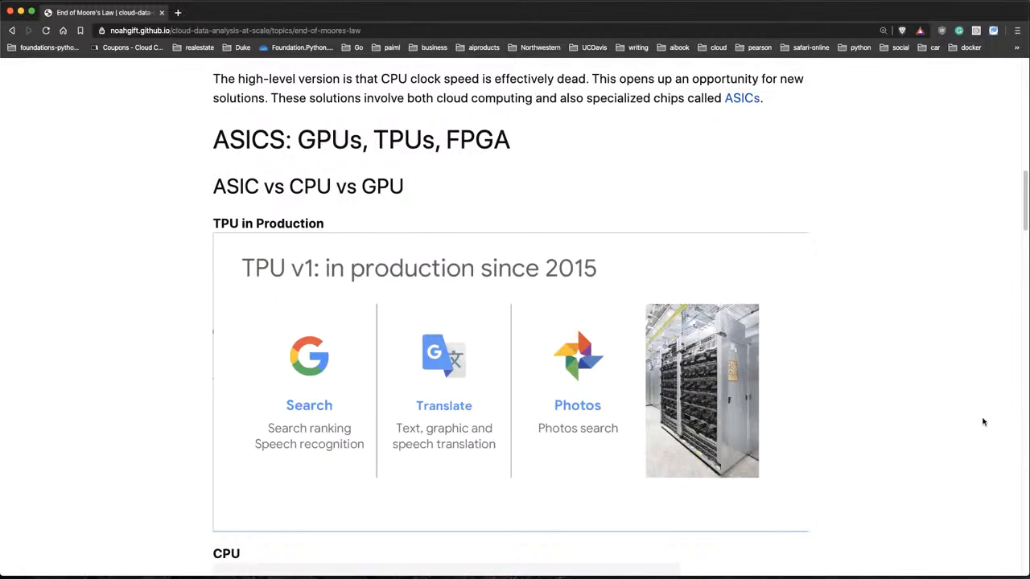
{"action": "mouse_move", "coordinate": [507, 292]}
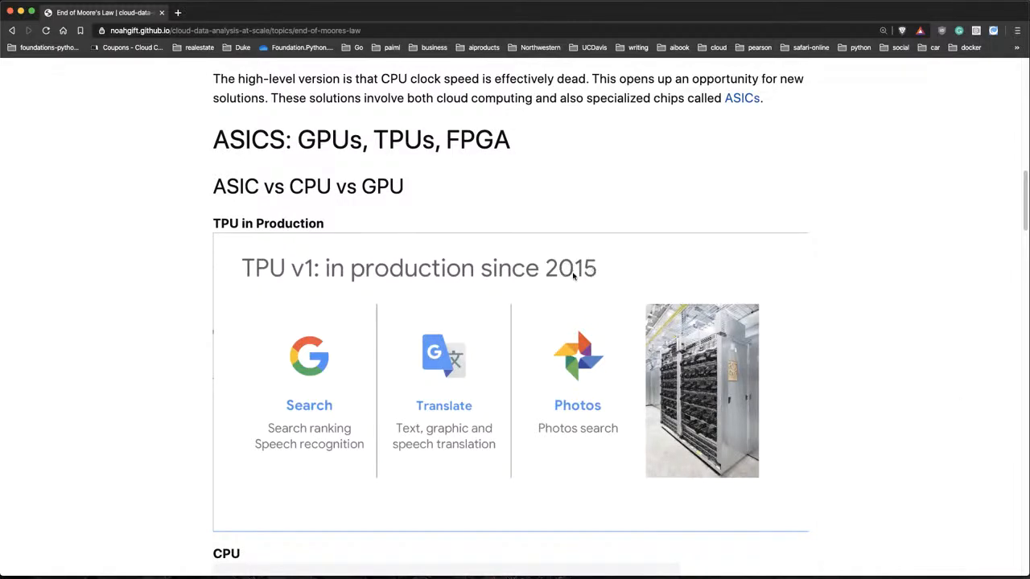
{"action": "mouse_move", "coordinate": [328, 479]}
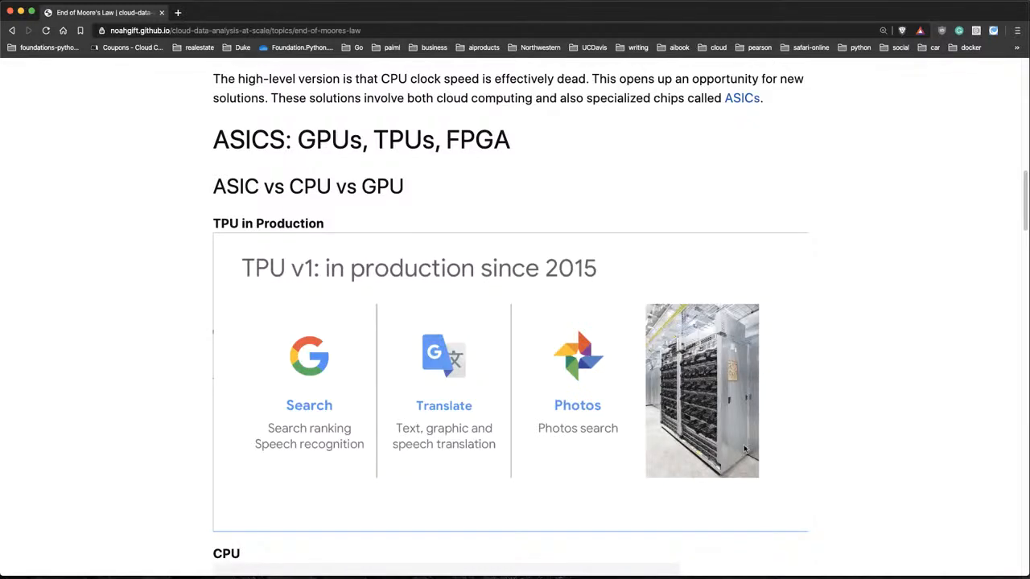
- Scroll through the How CPU, GPU and TPU works images to the Using GPUs and JIT heading
{"action": "scroll", "scroll_direction": "down", "scroll_amount": 3}
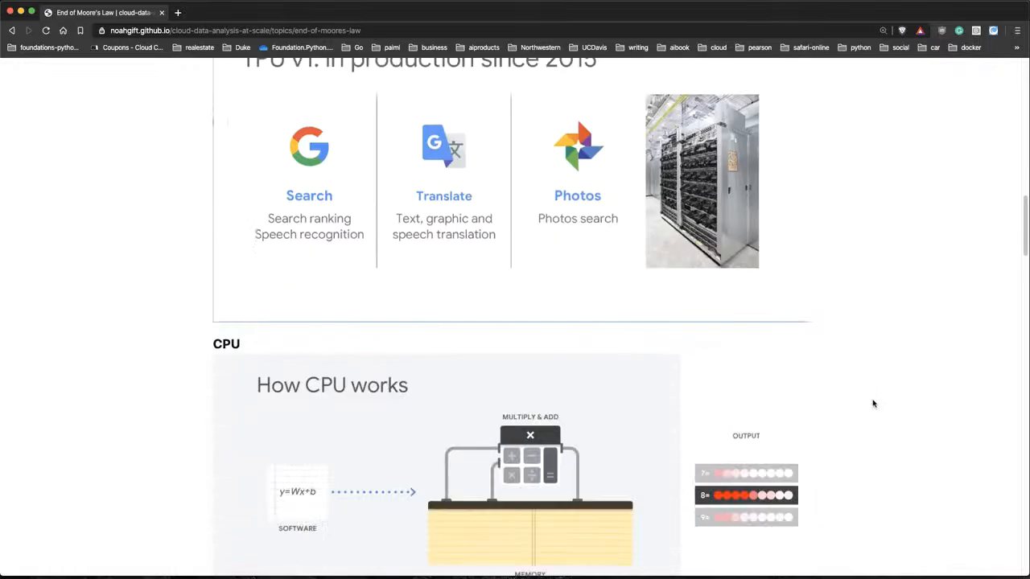
{"action": "scroll", "scroll_direction": "down", "scroll_amount": 3}
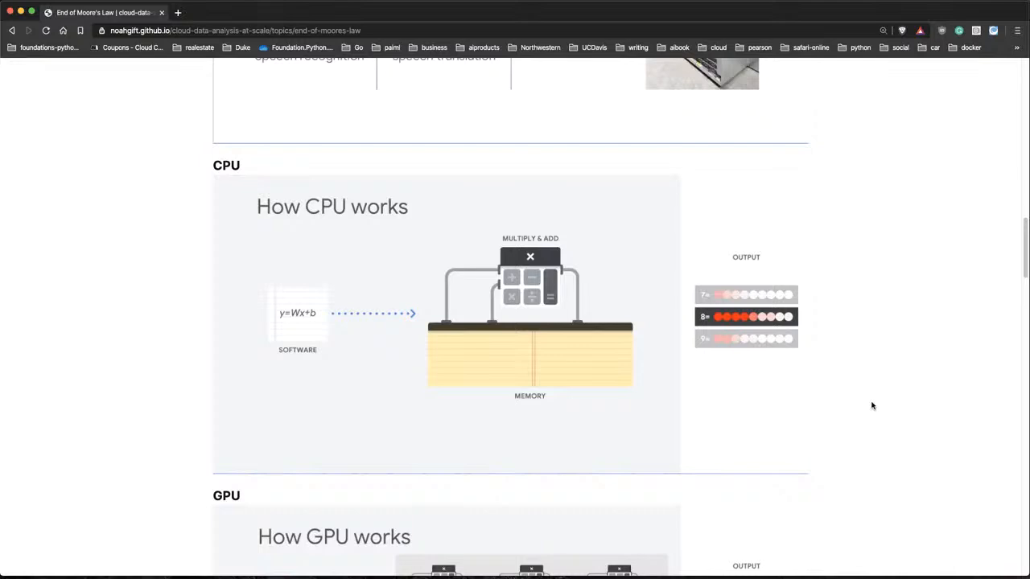
{"action": "scroll", "scroll_direction": "down", "scroll_amount": 3}
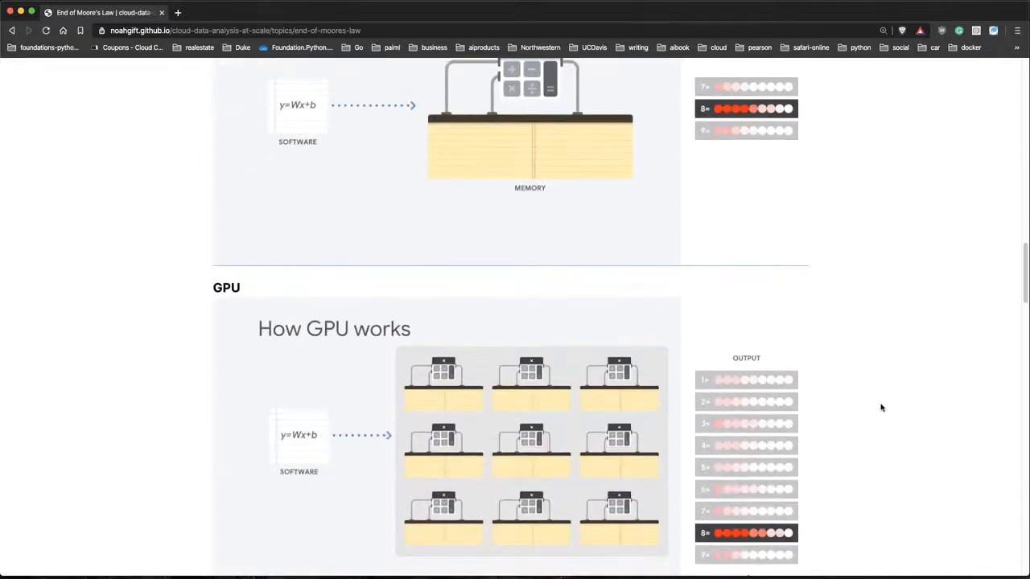
{"action": "scroll", "scroll_direction": "down", "scroll_amount": 3}
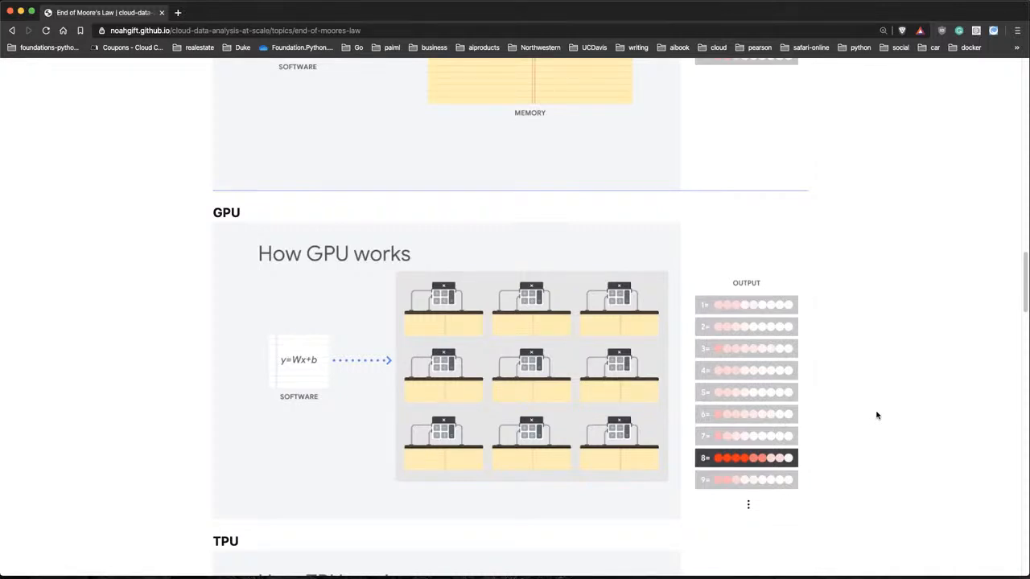
{"action": "mouse_move", "coordinate": [887, 402]}
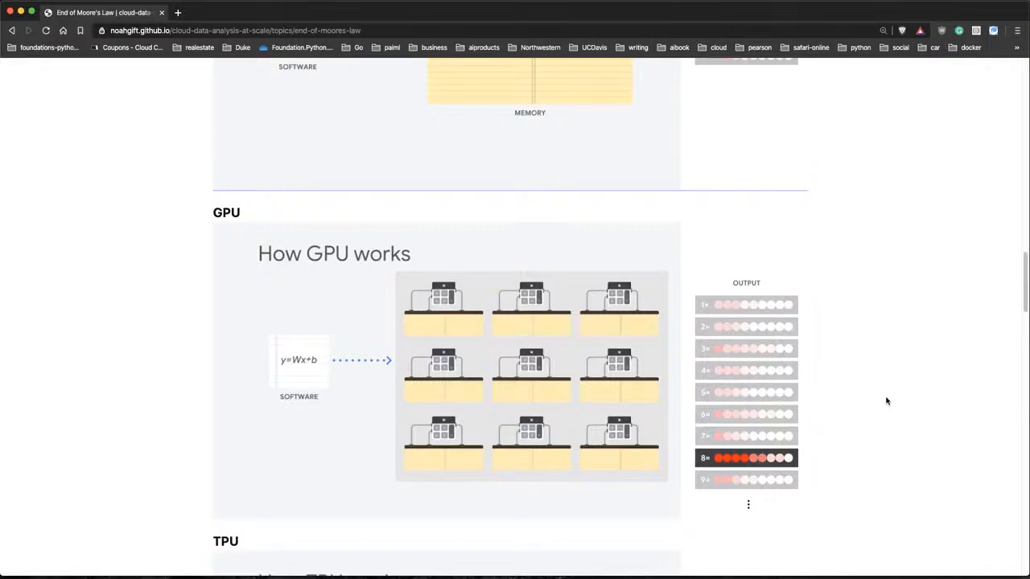
{"action": "scroll", "scroll_direction": "down", "scroll_amount": 3}
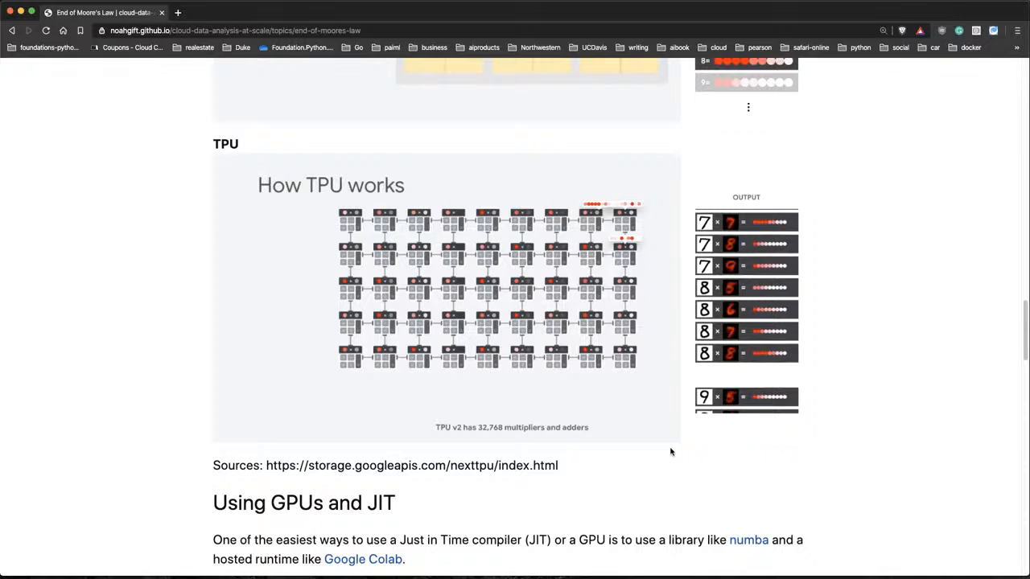
{"action": "mouse_move", "coordinate": [680, 380]}
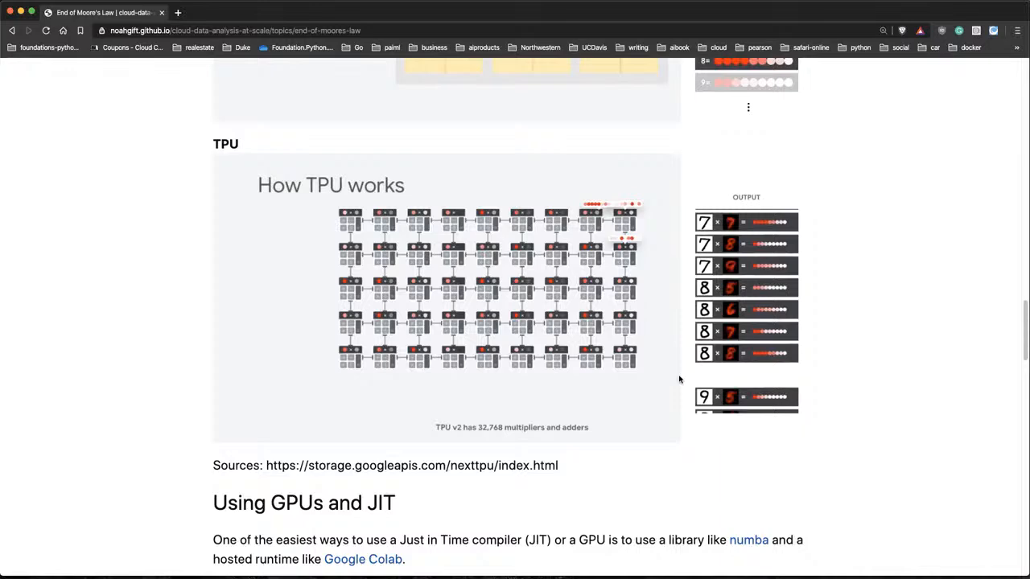
- Scroll to the GPU_Programming notebook paragraph and the Notebook settings screenshot showing GPU
{"action": "scroll", "scroll_direction": "down", "scroll_amount": 3}
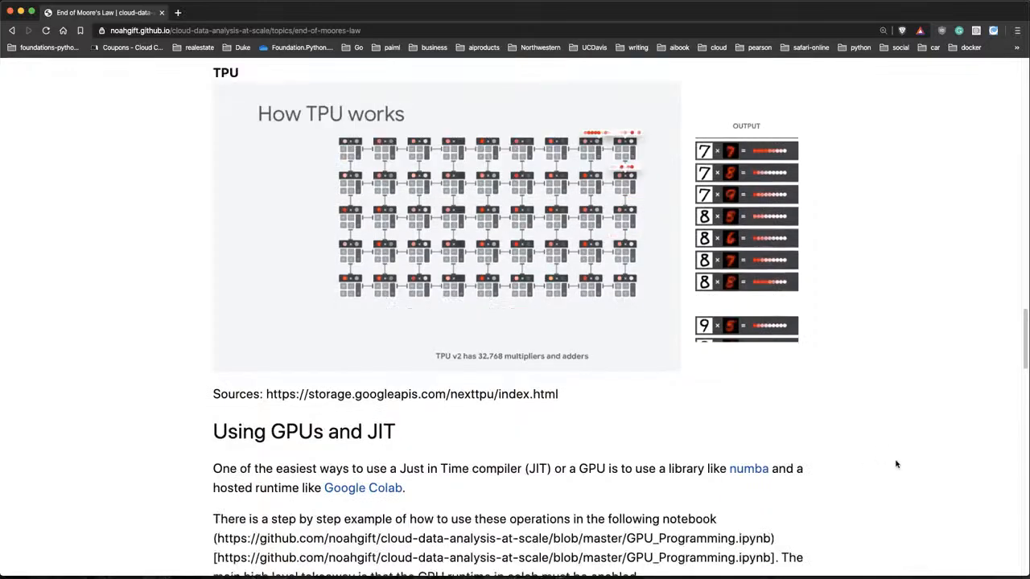
{"action": "scroll", "scroll_direction": "down", "scroll_amount": 3}
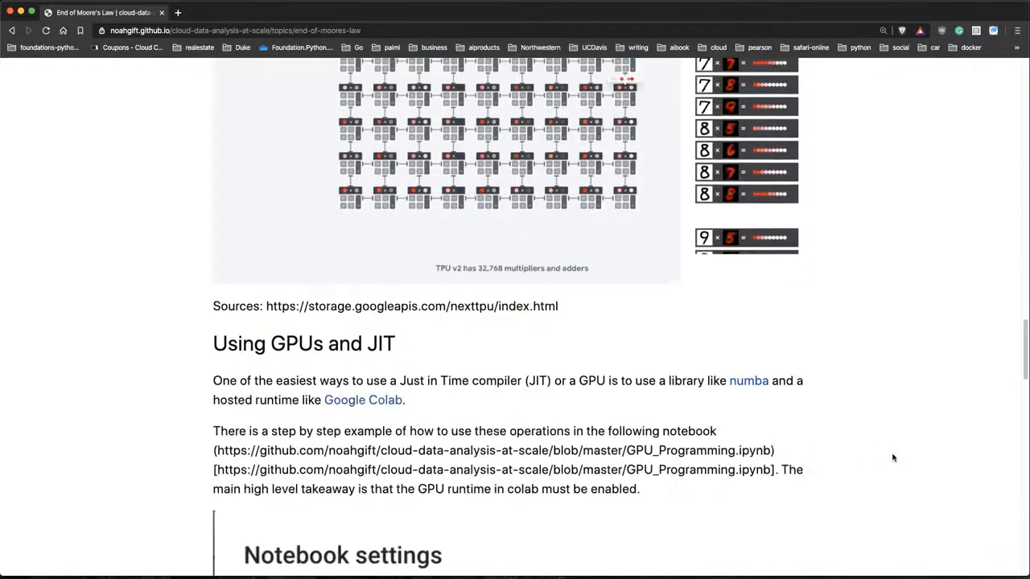
{"action": "scroll", "scroll_direction": "down", "scroll_amount": 3}
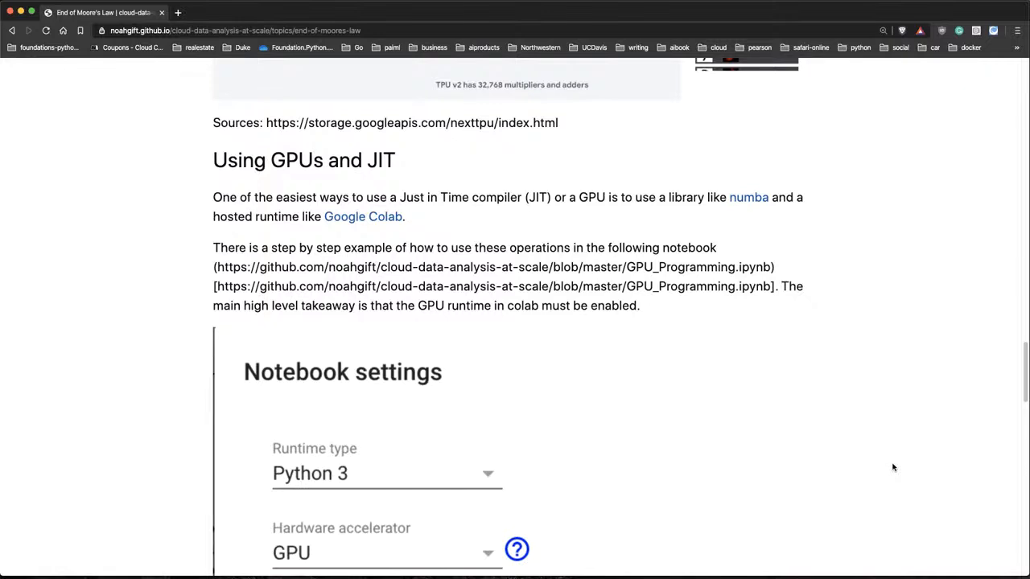
{"action": "mouse_move", "coordinate": [748, 201]}
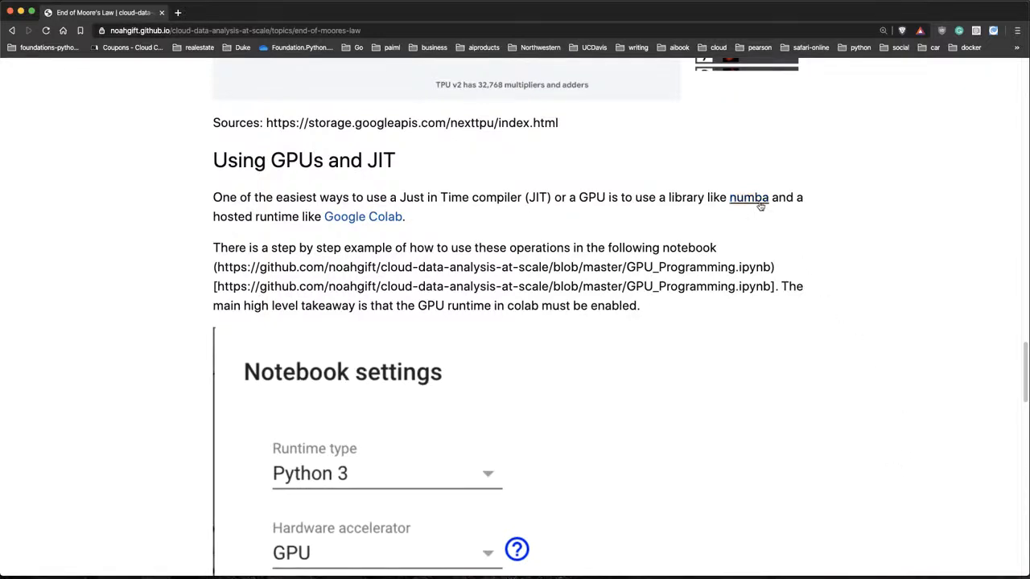
- Open the numba link in a new tab and return to the Numba documentation index
{"action": "right_click", "coordinate": [748, 197]}
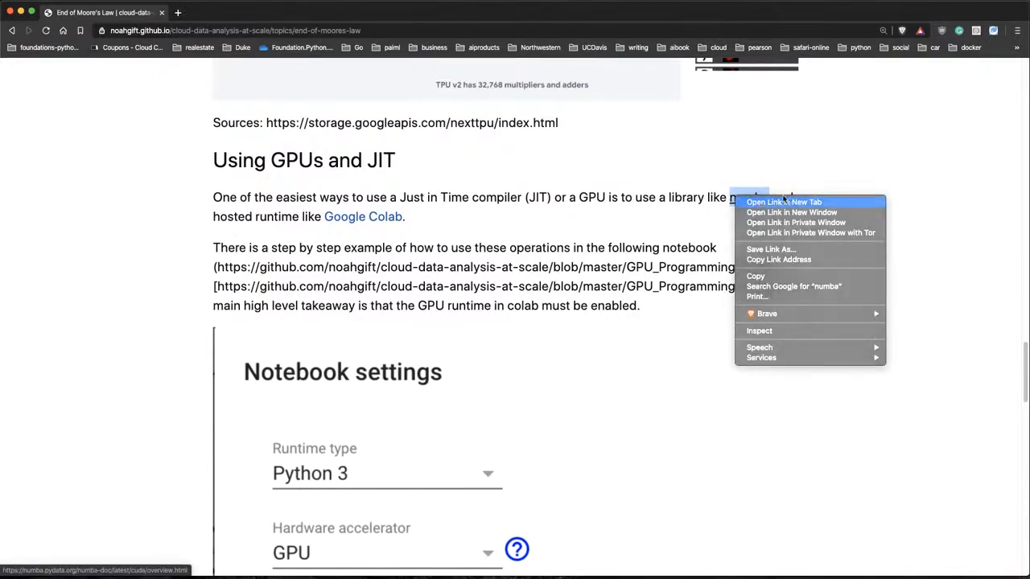
{"action": "left_click", "coordinate": [784, 202]}
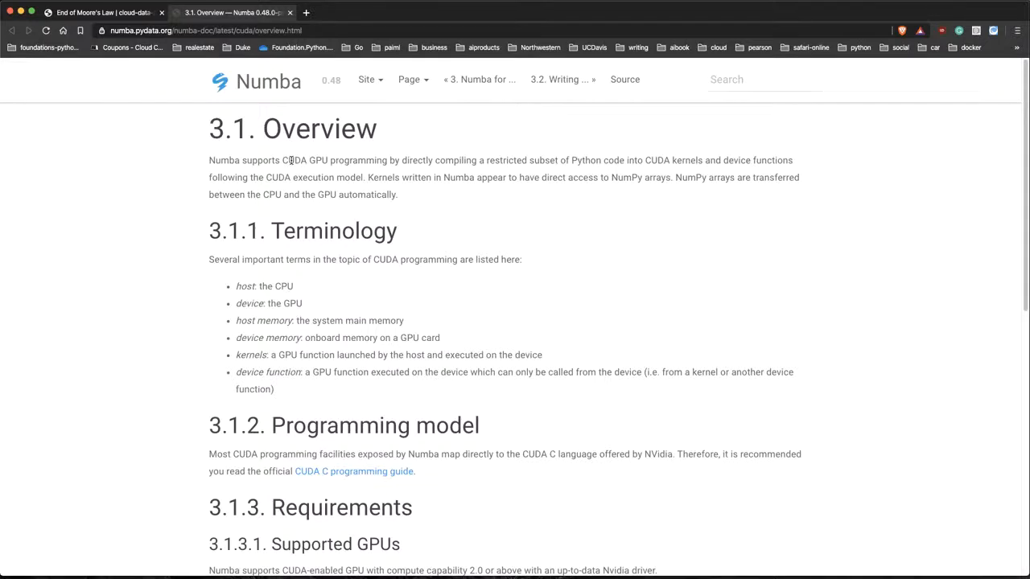
{"action": "left_click", "coordinate": [256, 82]}
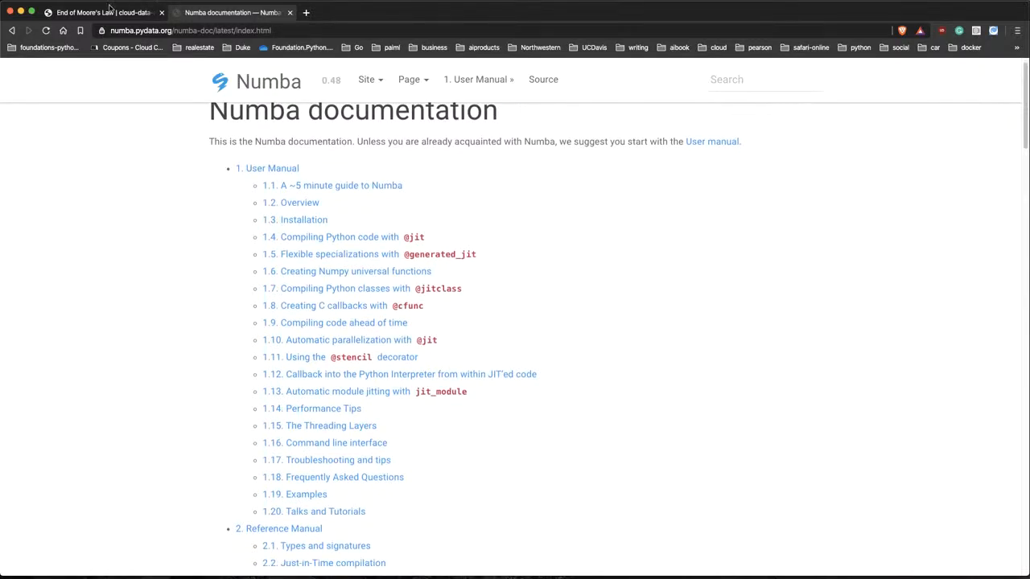
- Switch back to the End of Moore's Law tab and scroll to the install commands and Exercise
{"action": "left_click", "coordinate": [97, 12]}
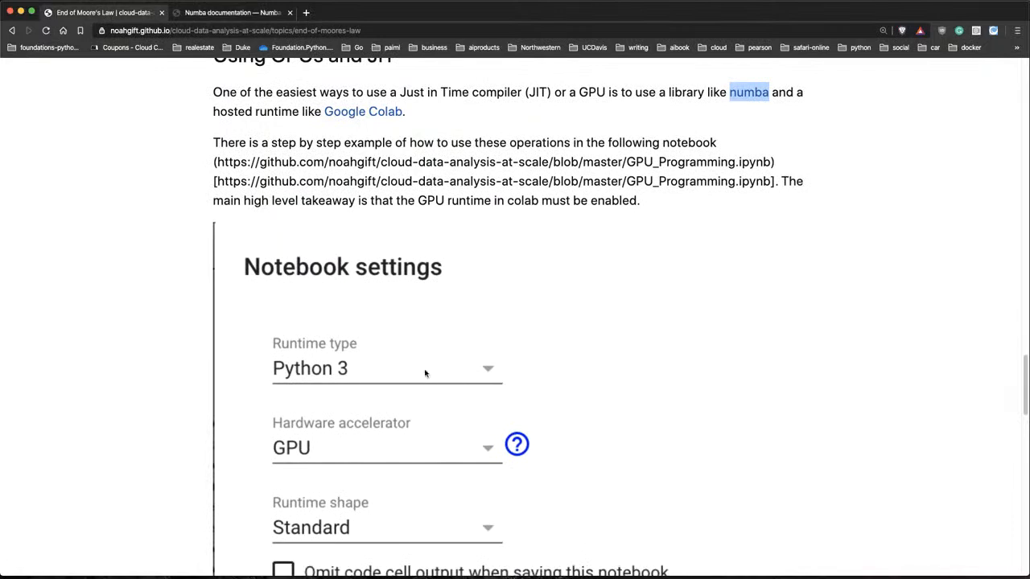
{"action": "scroll", "scroll_direction": "down", "scroll_amount": 3}
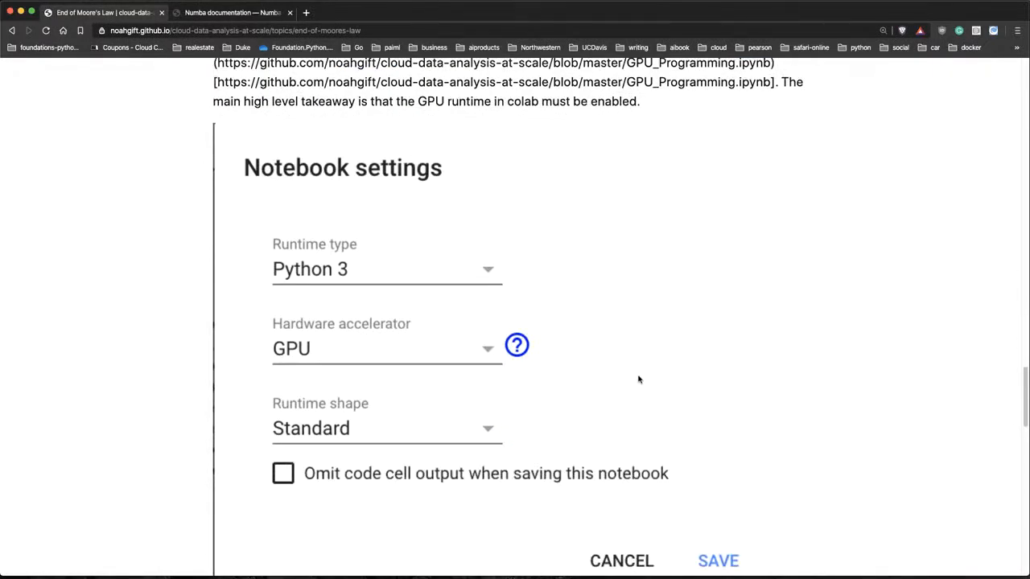
{"action": "scroll", "scroll_direction": "down", "scroll_amount": 3}
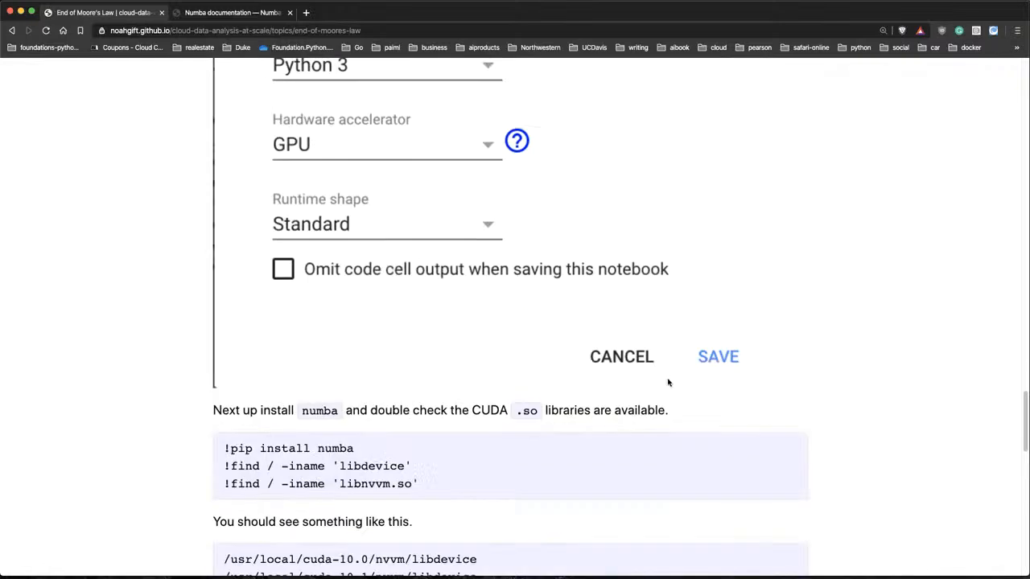
{"action": "scroll", "scroll_direction": "down", "scroll_amount": 3}
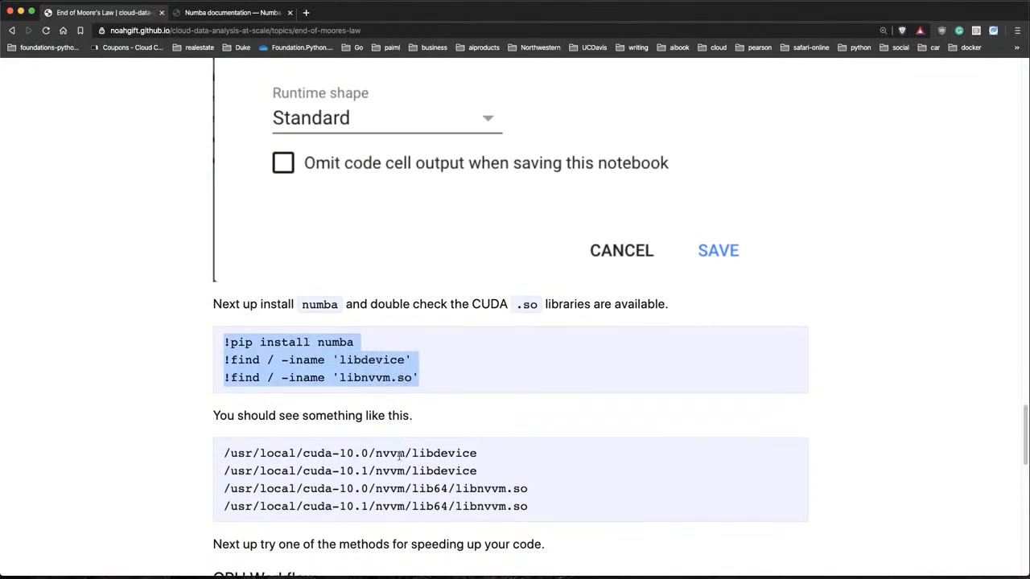
{"action": "mouse_move", "coordinate": [569, 452]}
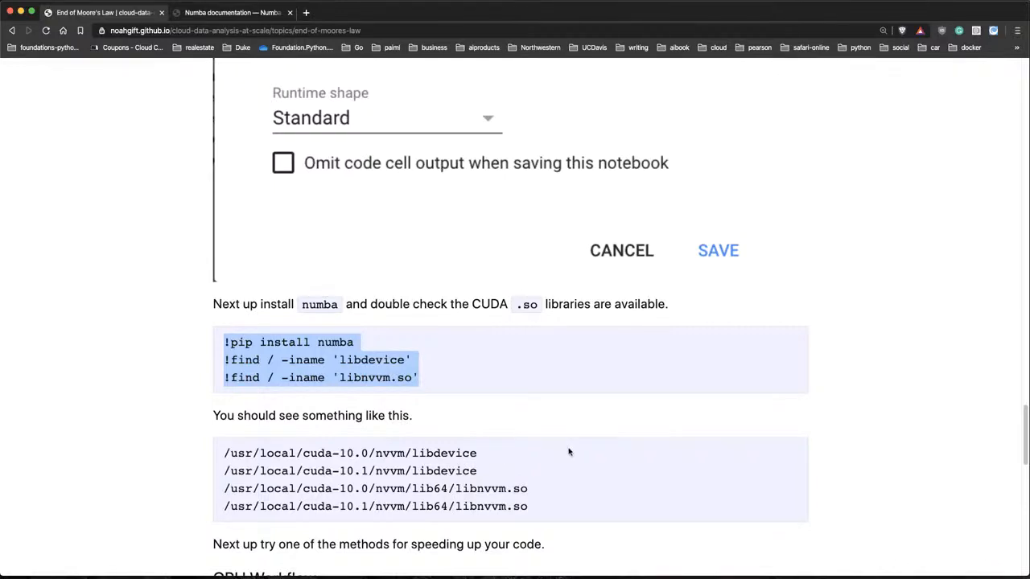
{"action": "scroll", "scroll_direction": "down", "scroll_amount": 3}
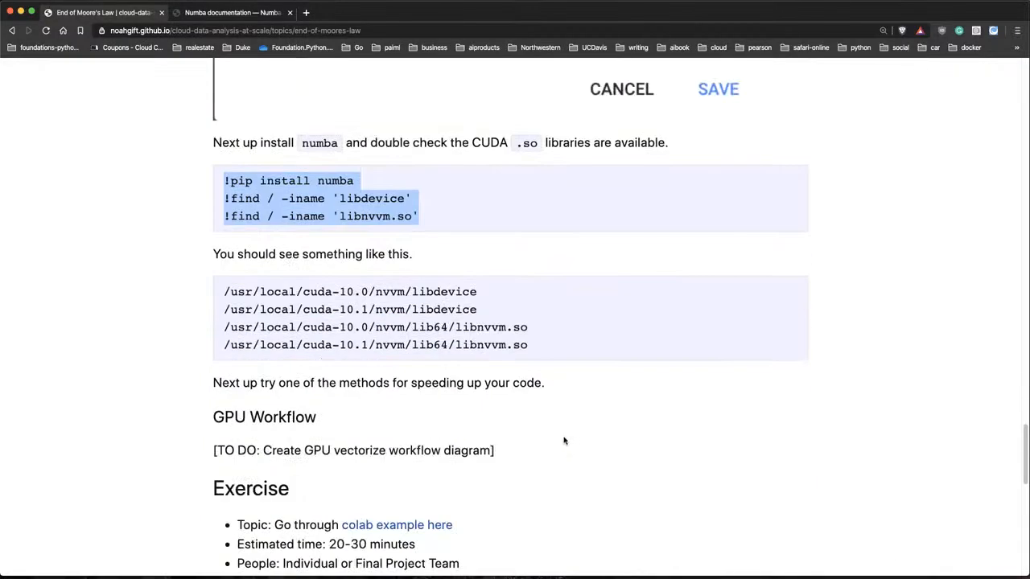
- Open the 'colab example here' link in a new tab and switch to the GPU_Programming notebook
{"action": "right_click", "coordinate": [356, 525]}
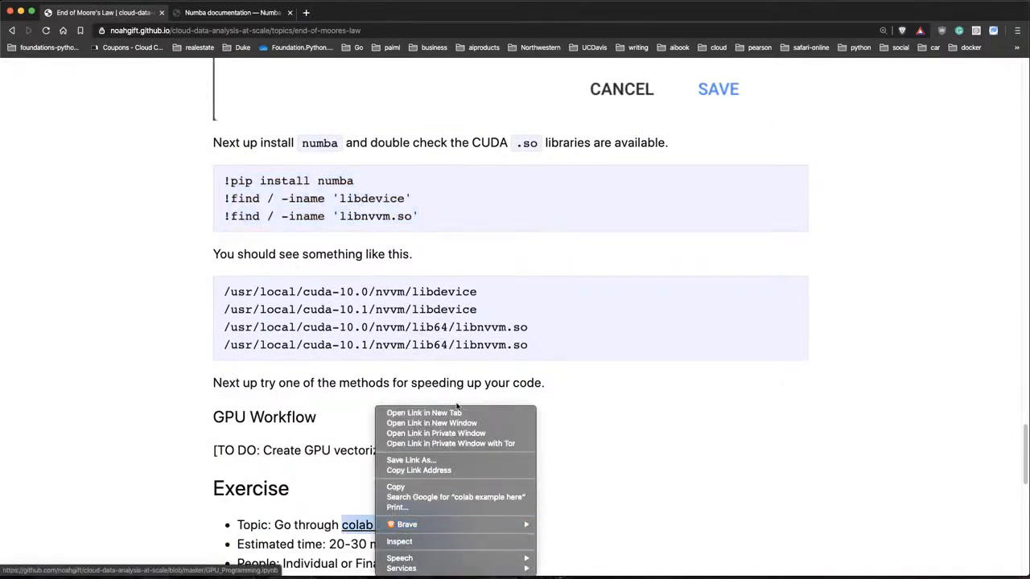
{"action": "left_click", "coordinate": [424, 412]}
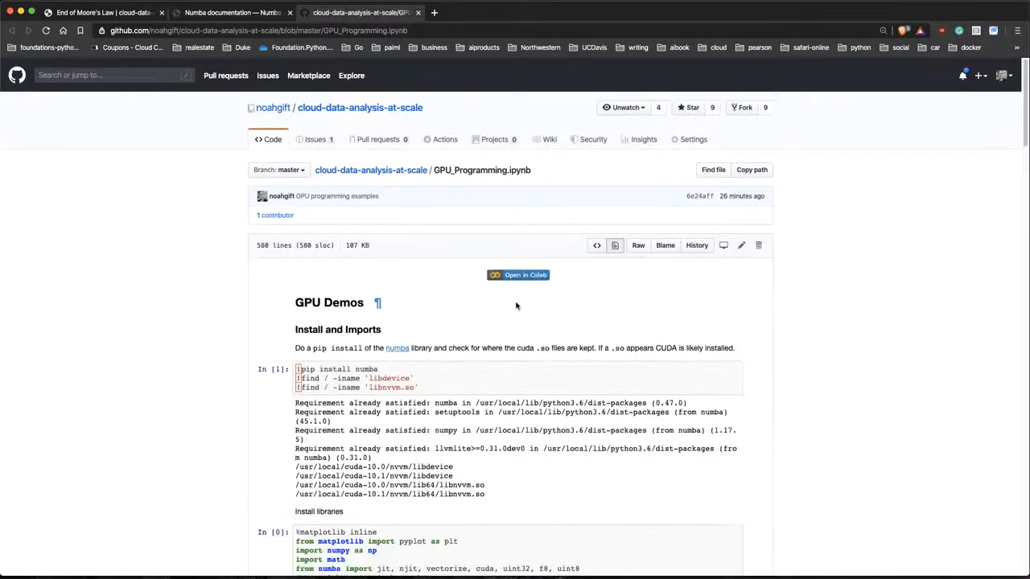
{"action": "left_click", "coordinate": [518, 275]}
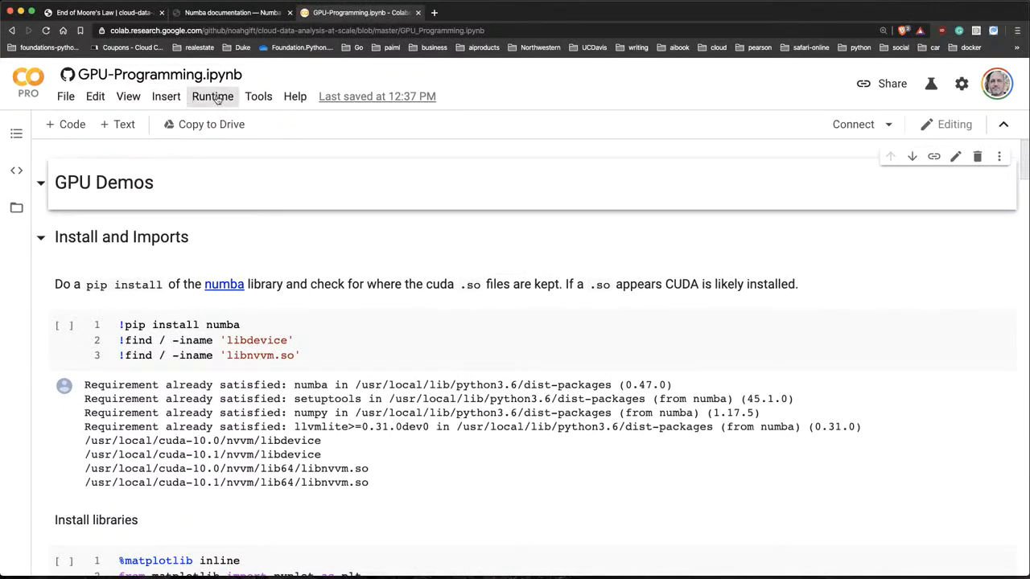
- Change the runtime type to a GPU accelerator with High-RAM shape and save
{"action": "left_click", "coordinate": [128, 96]}
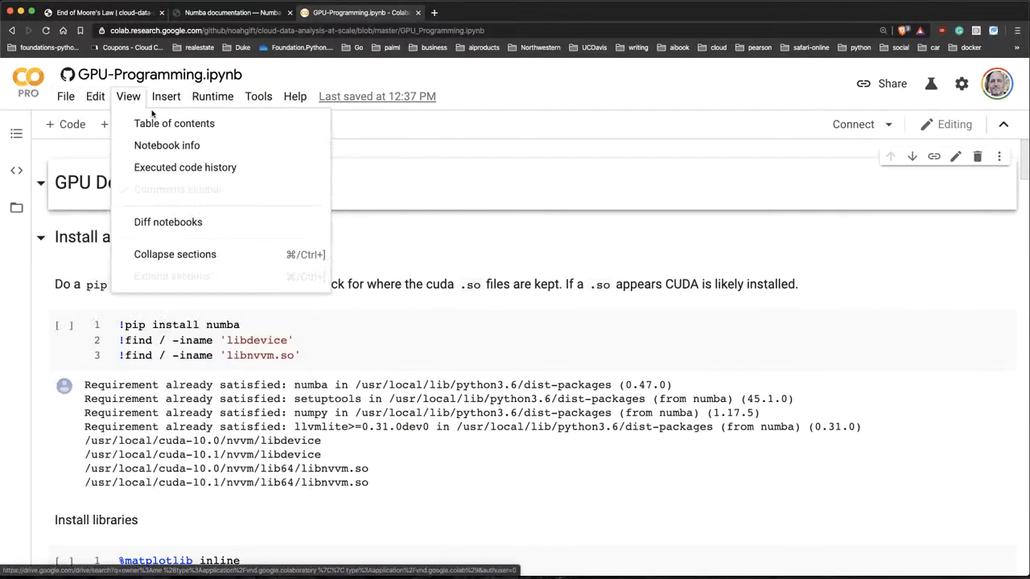
{"action": "left_click", "coordinate": [212, 96]}
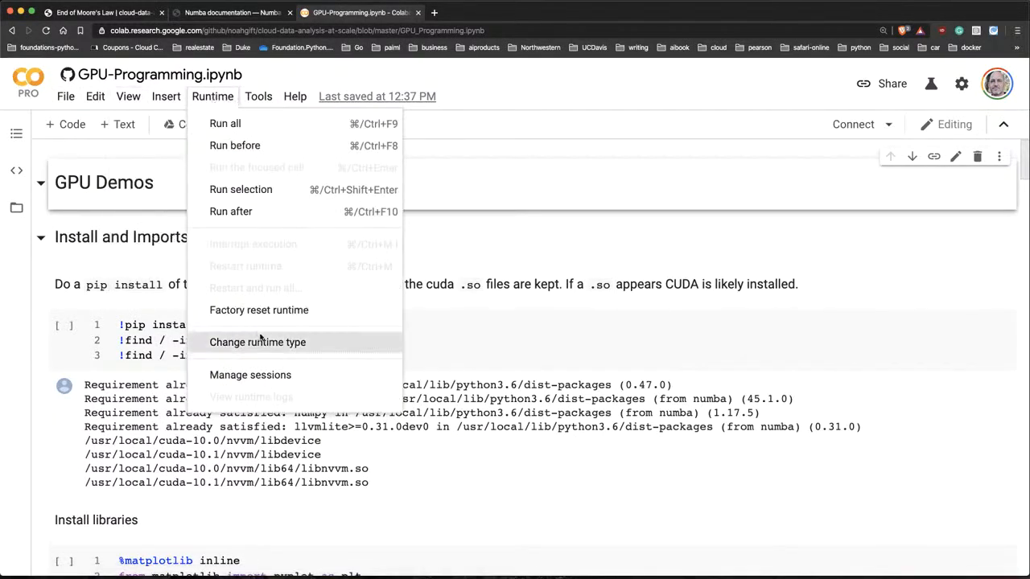
{"action": "left_click", "coordinate": [257, 342]}
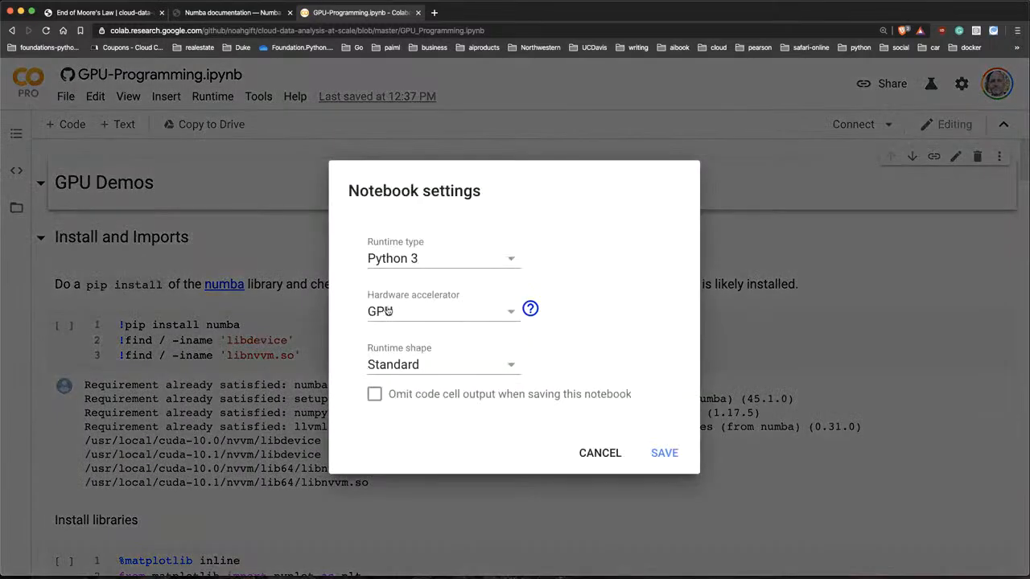
{"action": "left_click", "coordinate": [443, 365]}
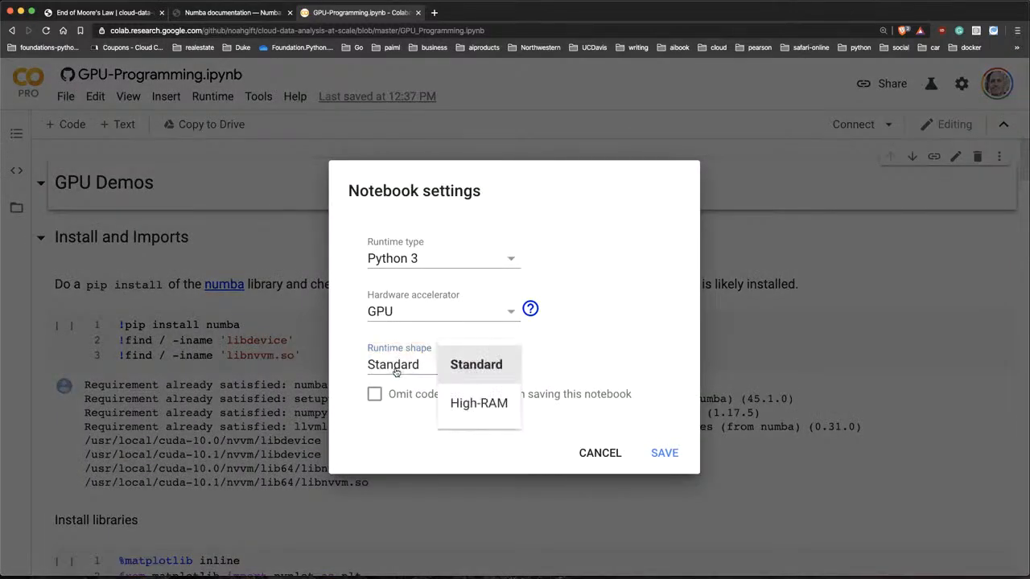
{"action": "left_click", "coordinate": [479, 403]}
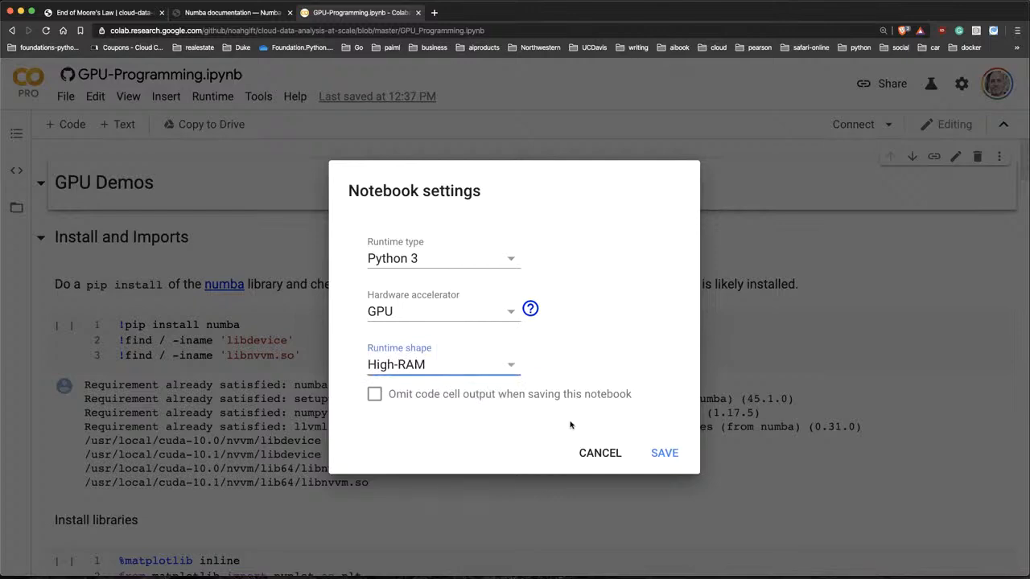
{"action": "left_click", "coordinate": [599, 452]}
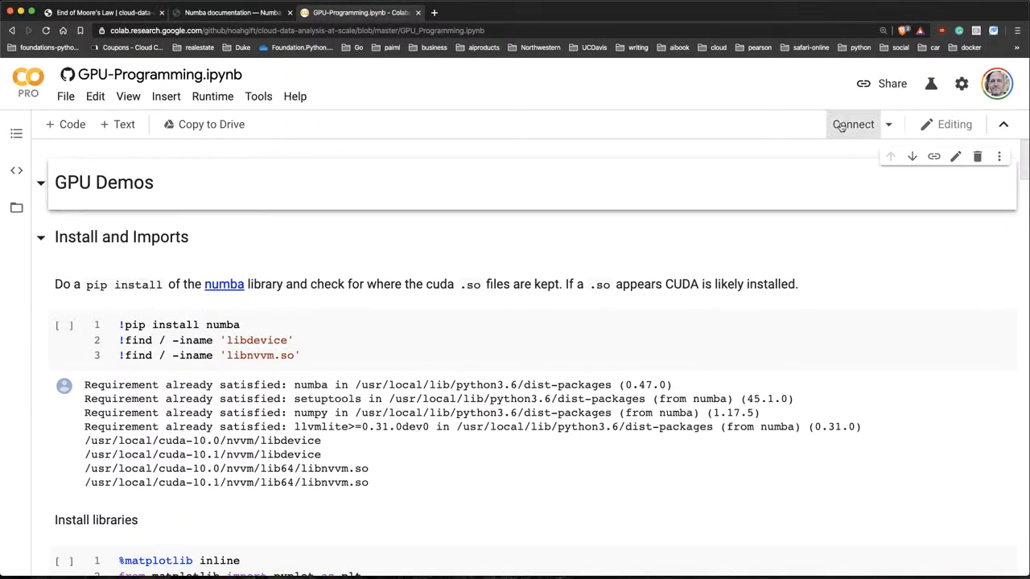
- Connect to a hosted runtime and run the numba install and CUDA library check cell anyway
{"action": "left_click", "coordinate": [852, 124]}
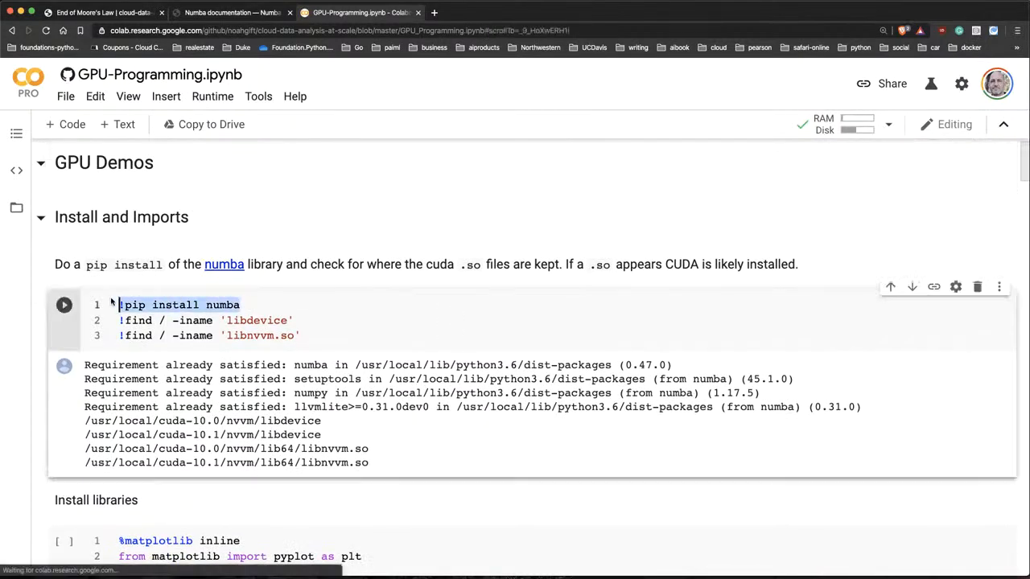
{"action": "left_click", "coordinate": [63, 304]}
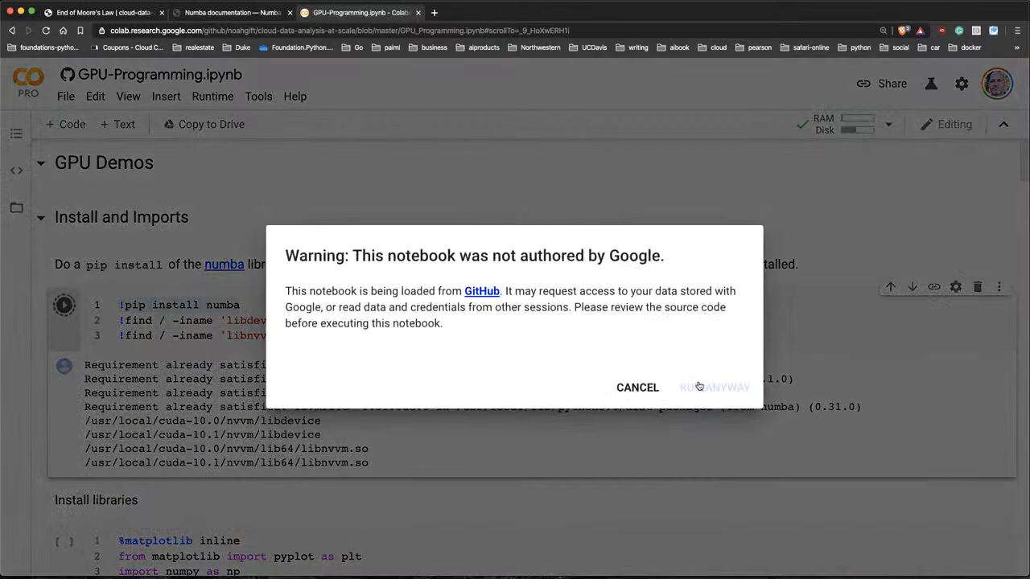
{"action": "left_click", "coordinate": [713, 387]}
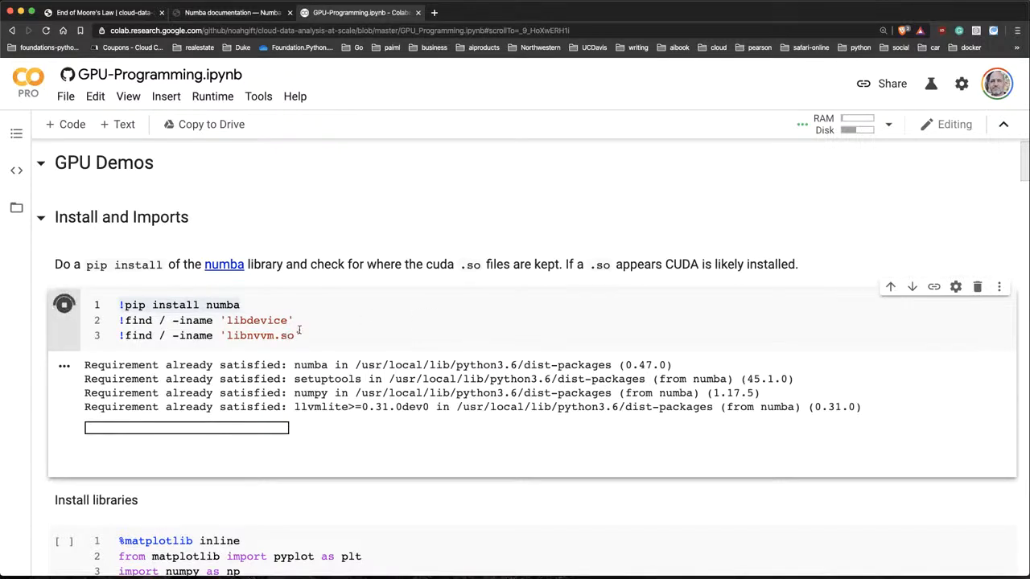
{"action": "mouse_move", "coordinate": [373, 330]}
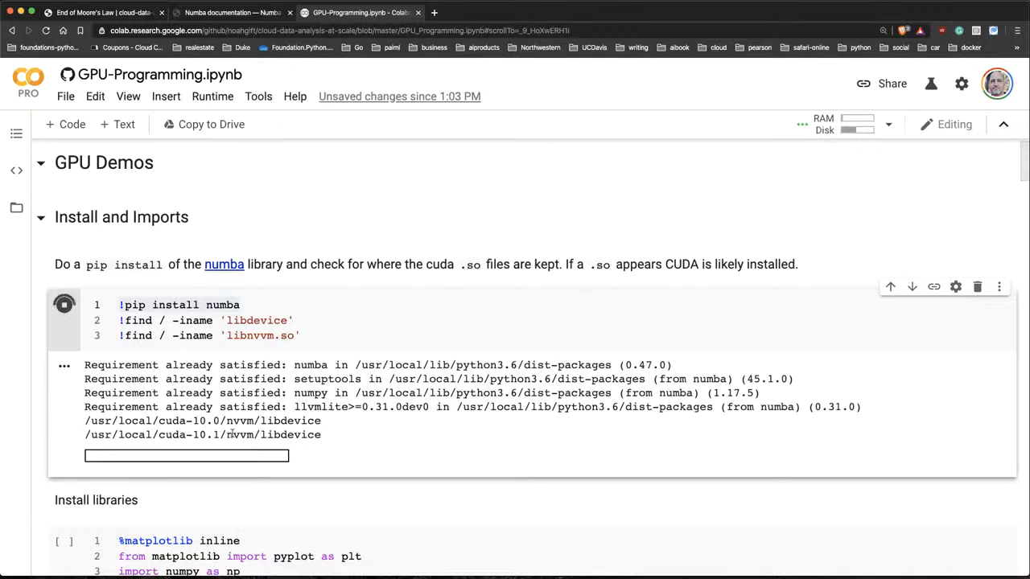
{"action": "mouse_move", "coordinate": [254, 448]}
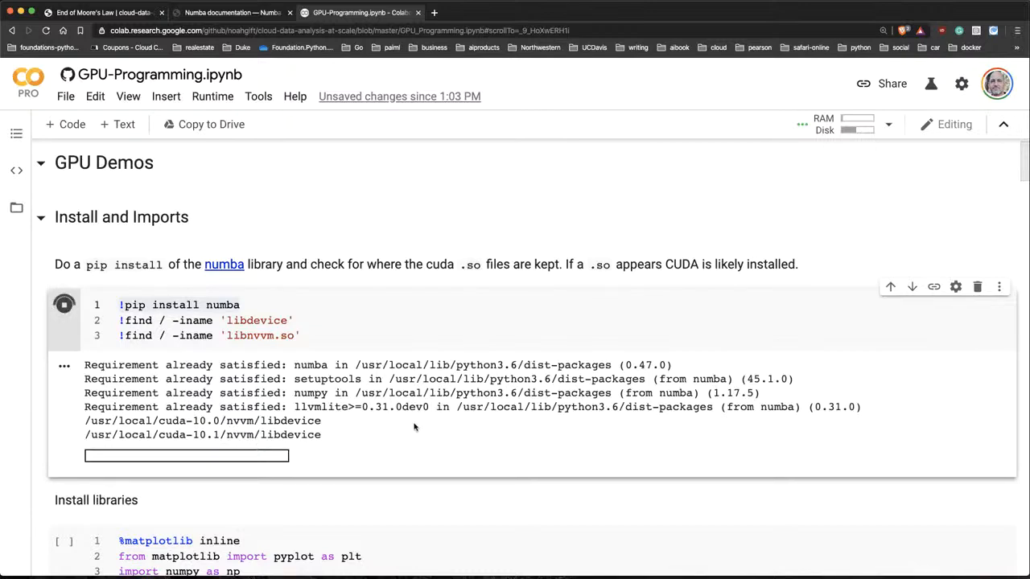
{"action": "scroll", "scroll_direction": "down", "scroll_amount": 3}
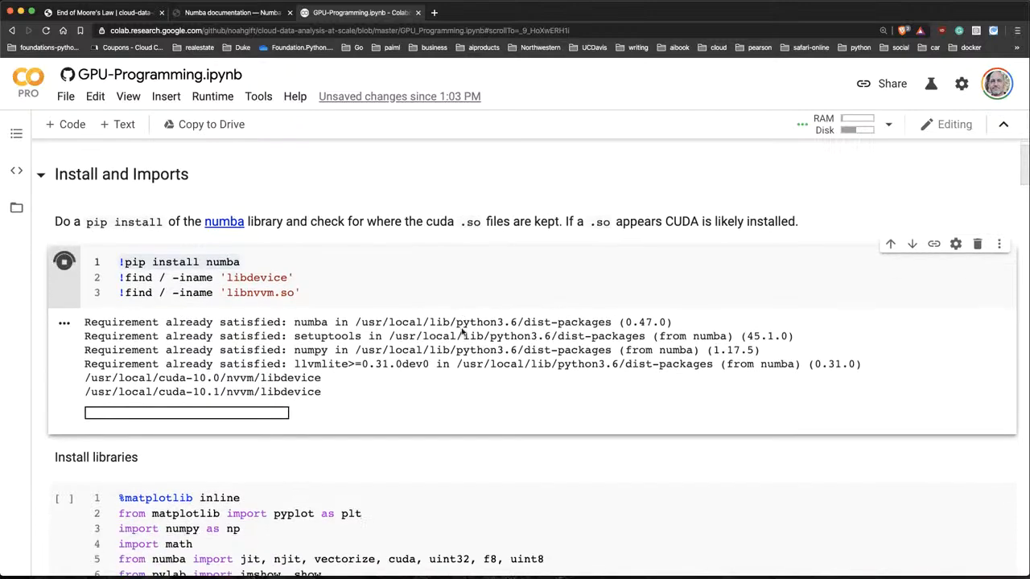
{"action": "scroll", "scroll_direction": "down", "scroll_amount": 3}
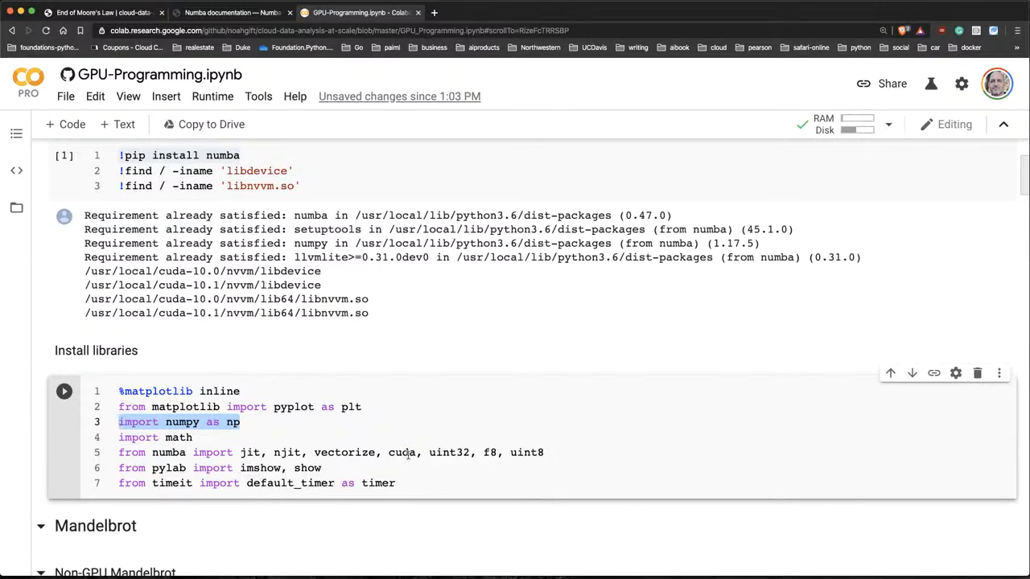
{"action": "mouse_move", "coordinate": [481, 461]}
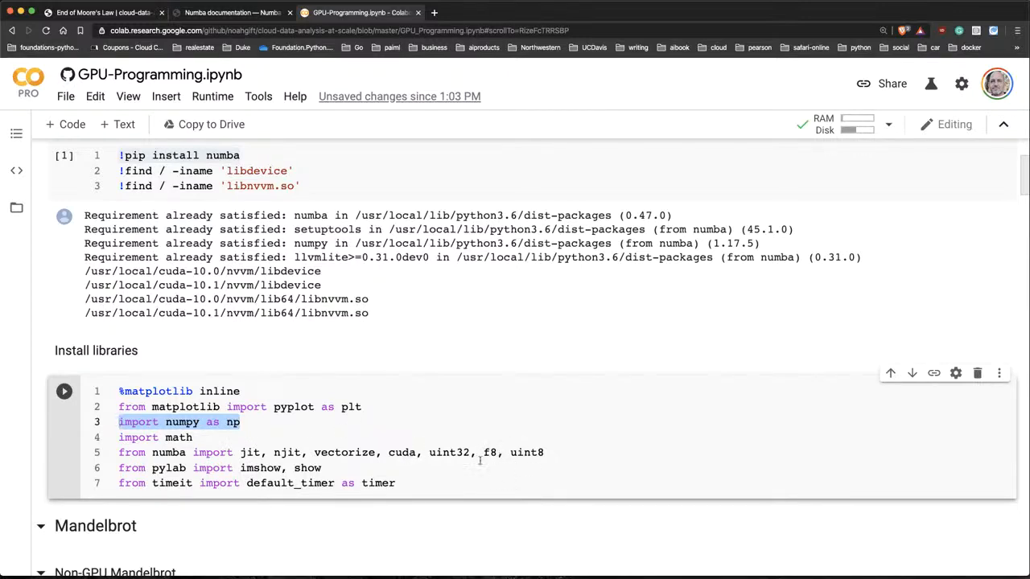
- Run the library imports cell and scroll down to the Non-GPU Mandelbrot code
{"action": "left_click", "coordinate": [63, 391]}
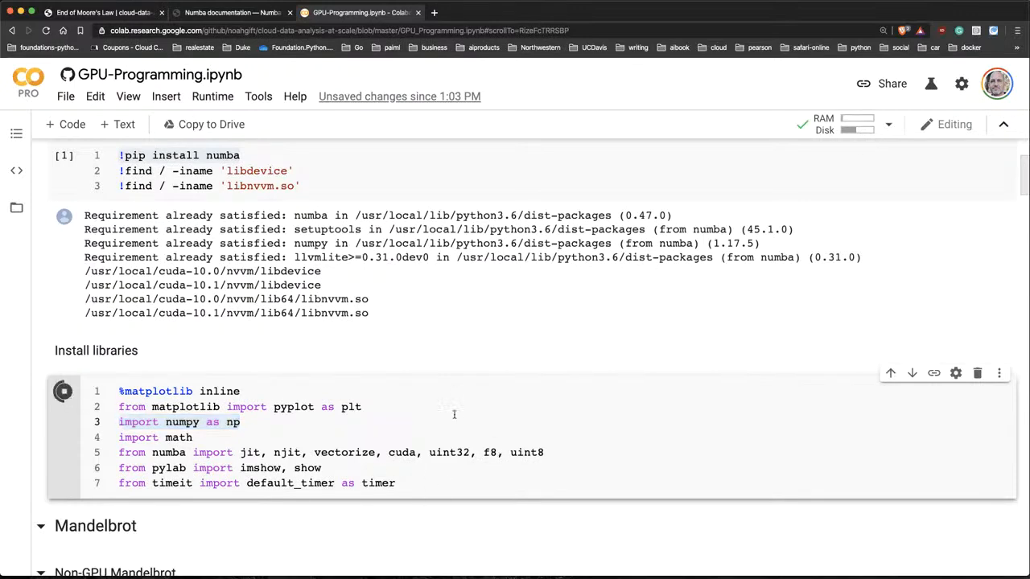
{"action": "scroll", "scroll_direction": "down", "scroll_amount": 3}
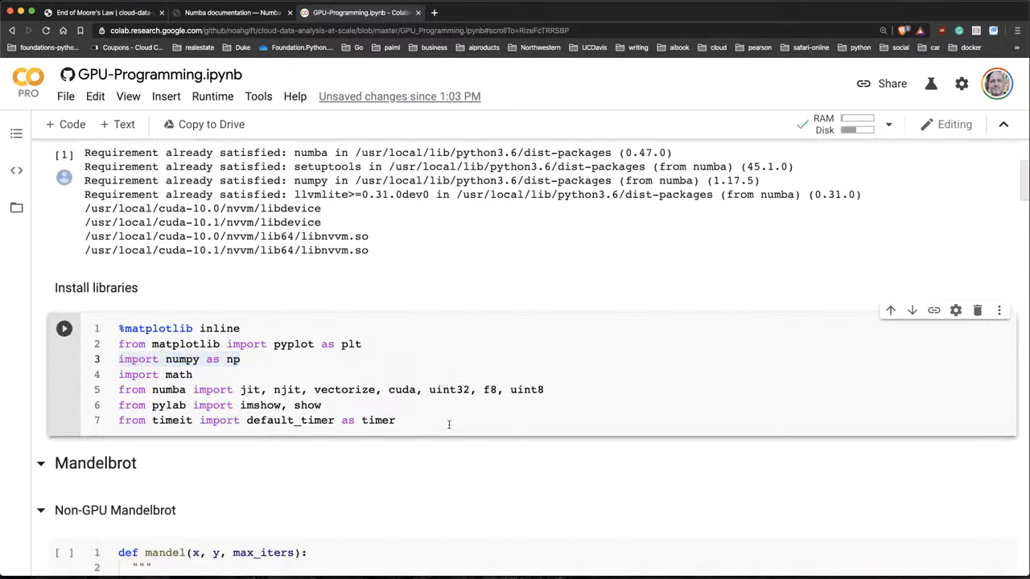
{"action": "scroll", "scroll_direction": "down", "scroll_amount": 3}
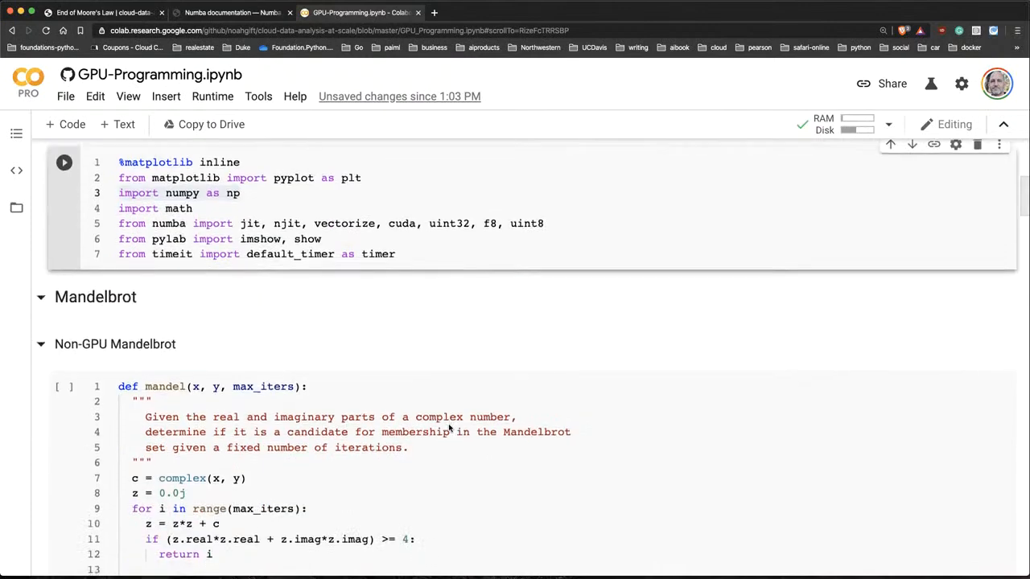
{"action": "scroll", "scroll_direction": "down", "scroll_amount": 3}
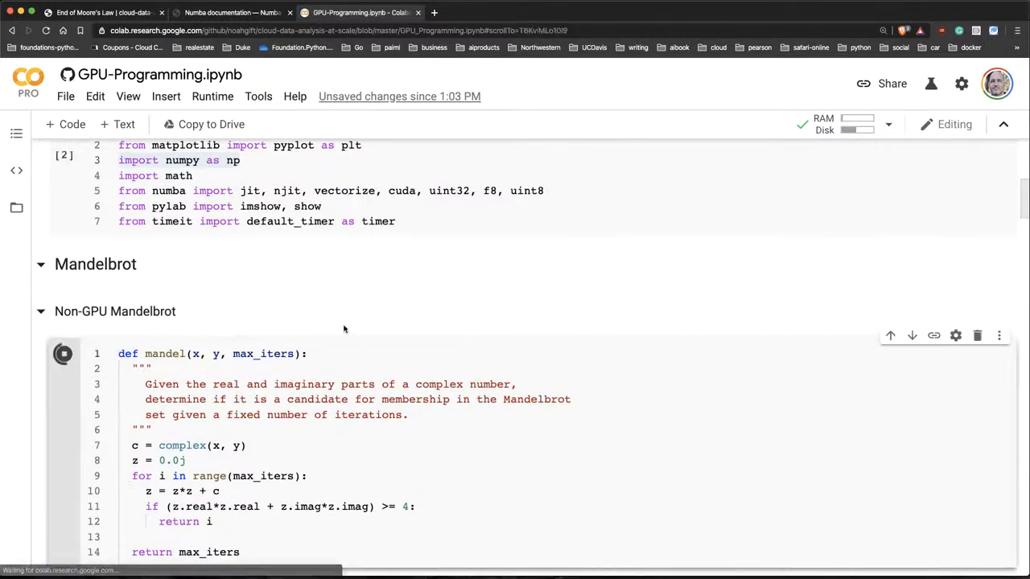
- Run the plain-Python Mandelbrot cell and highlight its 4.376443-second creation time
{"action": "scroll", "scroll_direction": "down", "scroll_amount": 3}
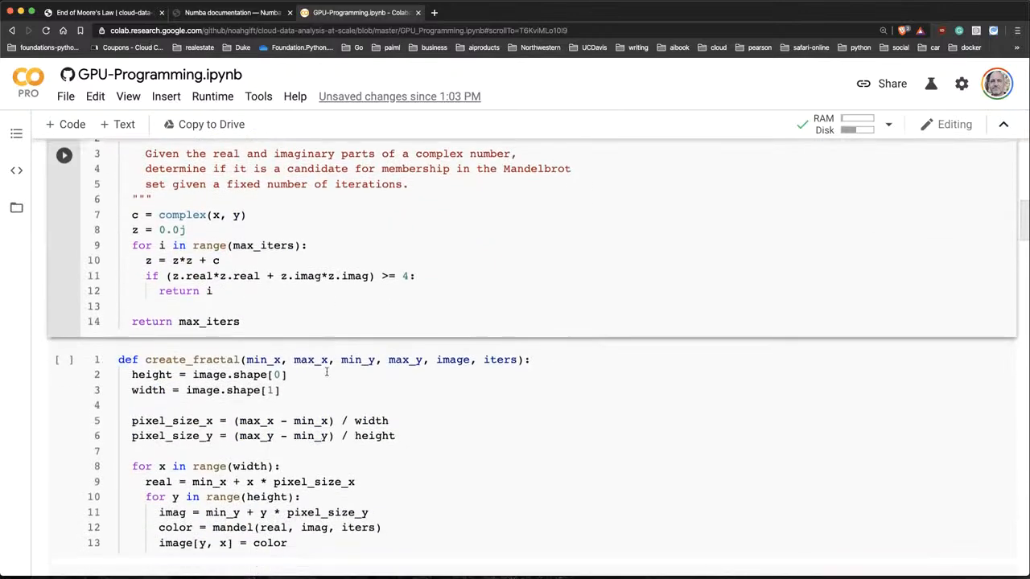
{"action": "scroll", "scroll_direction": "down", "scroll_amount": 3}
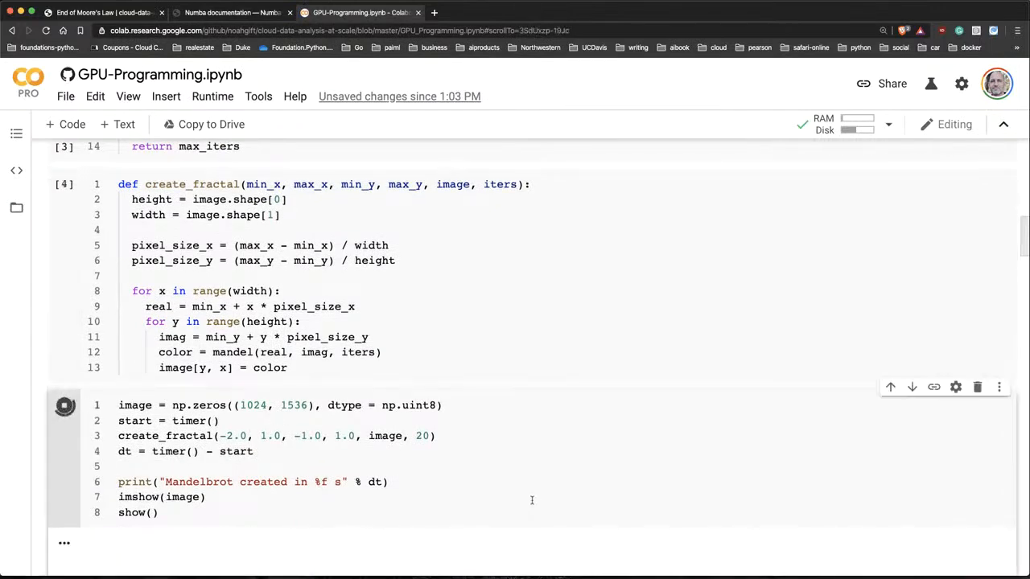
{"action": "scroll", "scroll_direction": "down", "scroll_amount": 3}
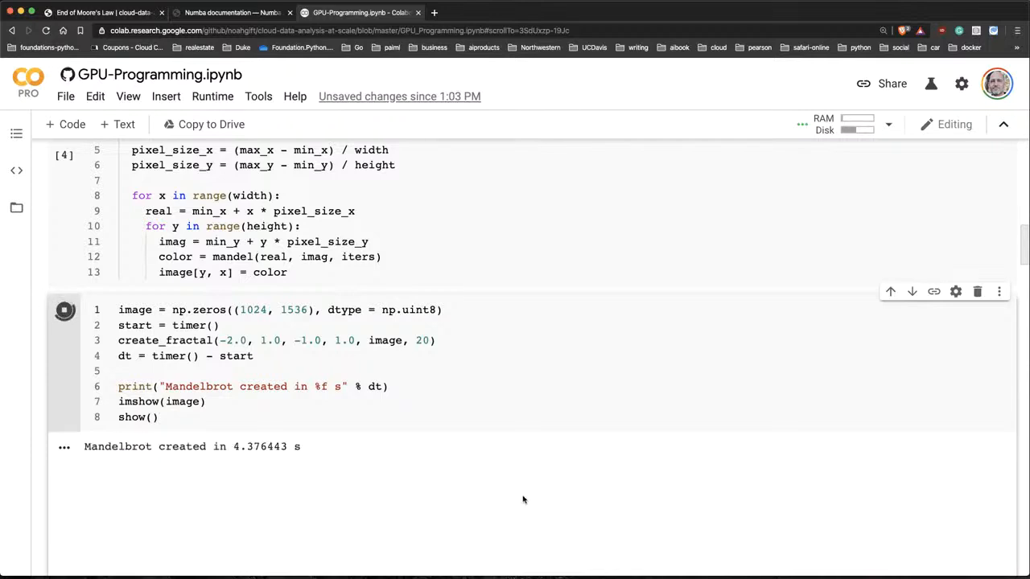
{"action": "left_click", "coordinate": [64, 310]}
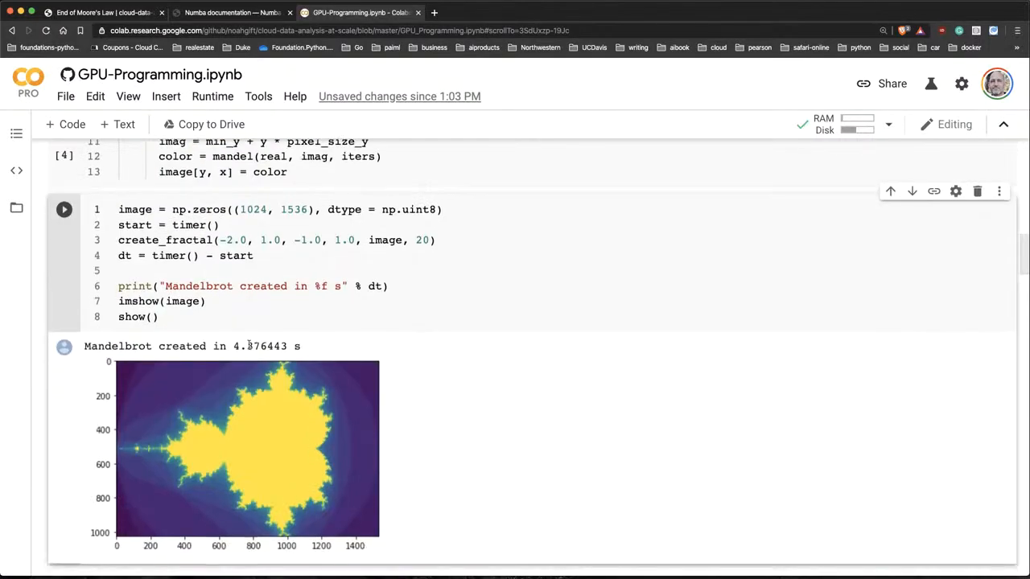
{"action": "double_click", "coordinate": [261, 346]}
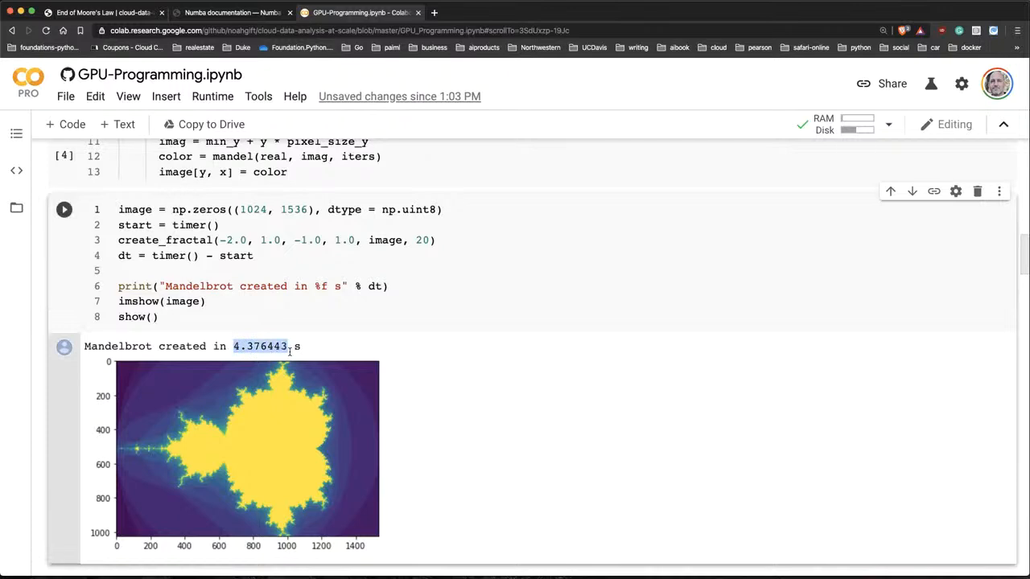
{"action": "mouse_move", "coordinate": [250, 428]}
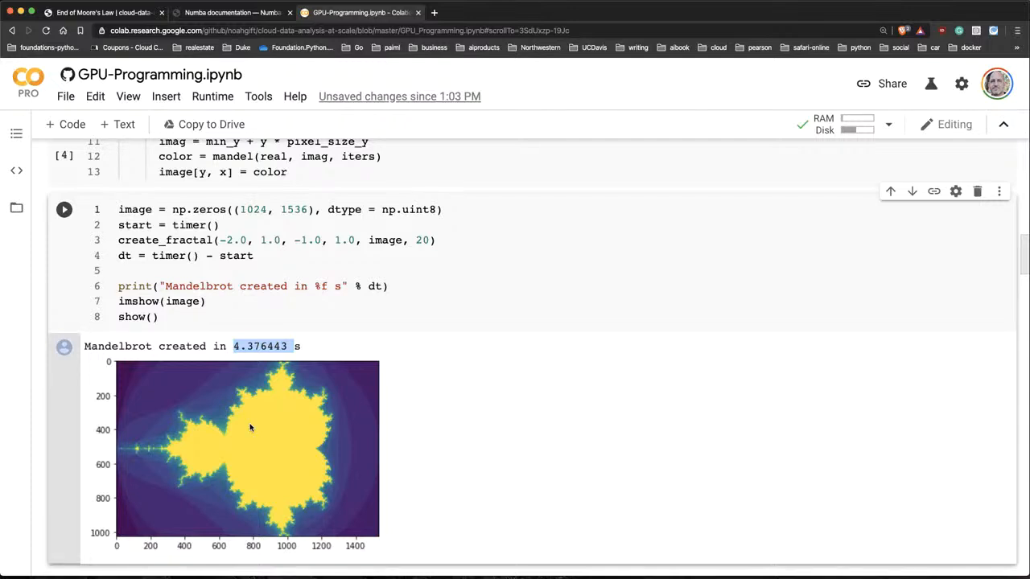
{"action": "mouse_move", "coordinate": [408, 381]}
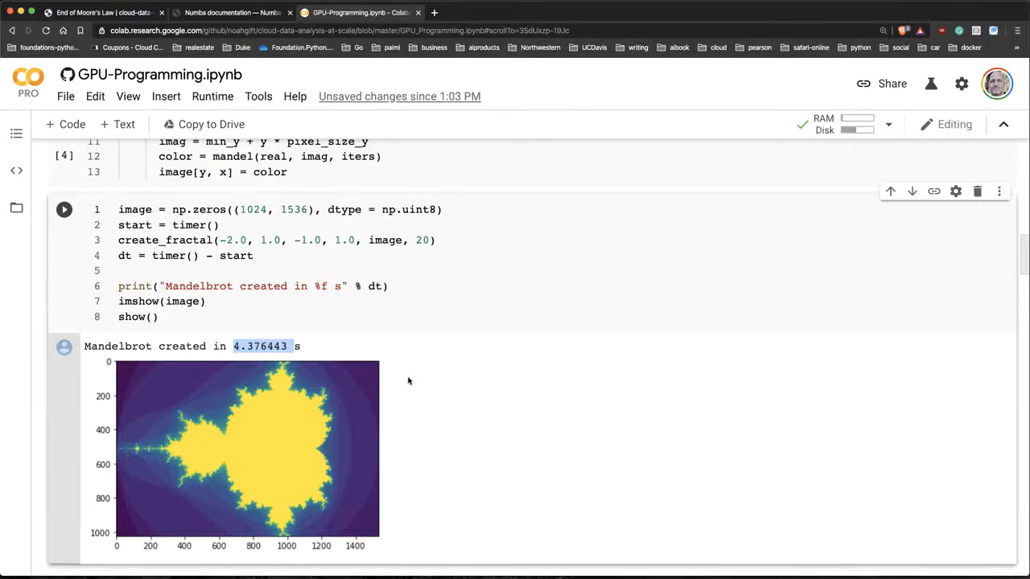
{"action": "scroll", "scroll_direction": "down", "scroll_amount": 3}
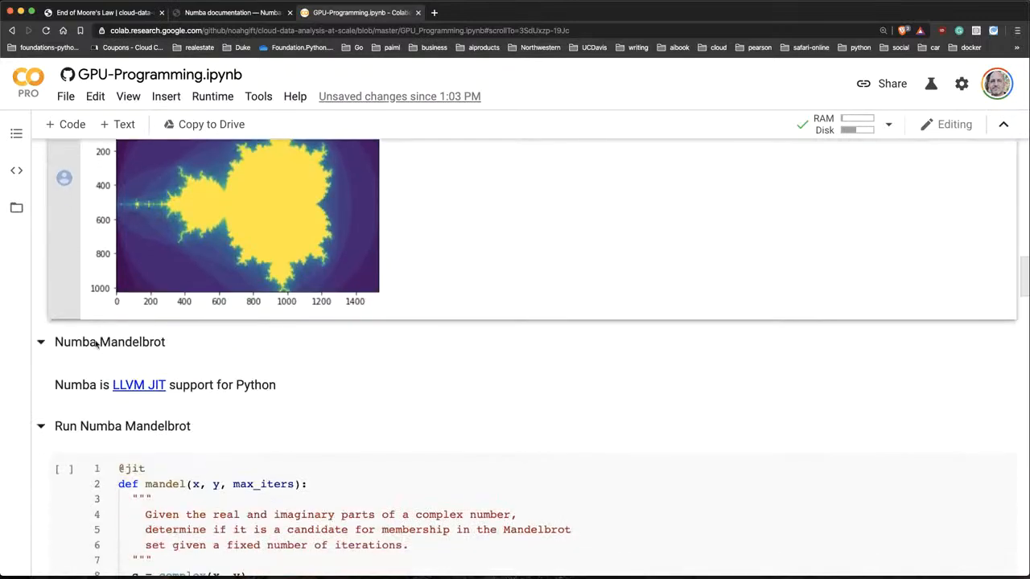
{"action": "mouse_move", "coordinate": [132, 388]}
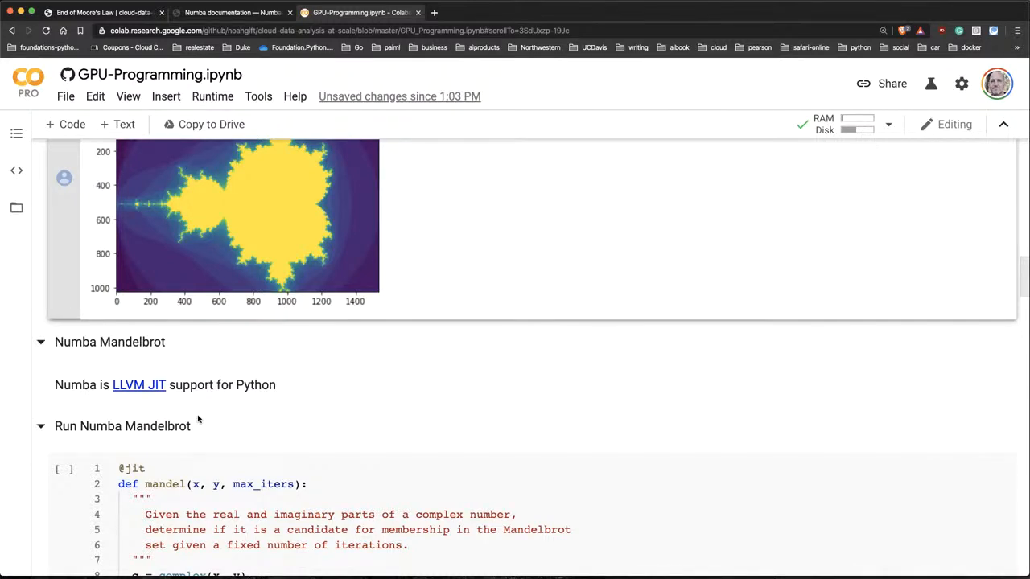
{"action": "scroll", "scroll_direction": "down", "scroll_amount": 3}
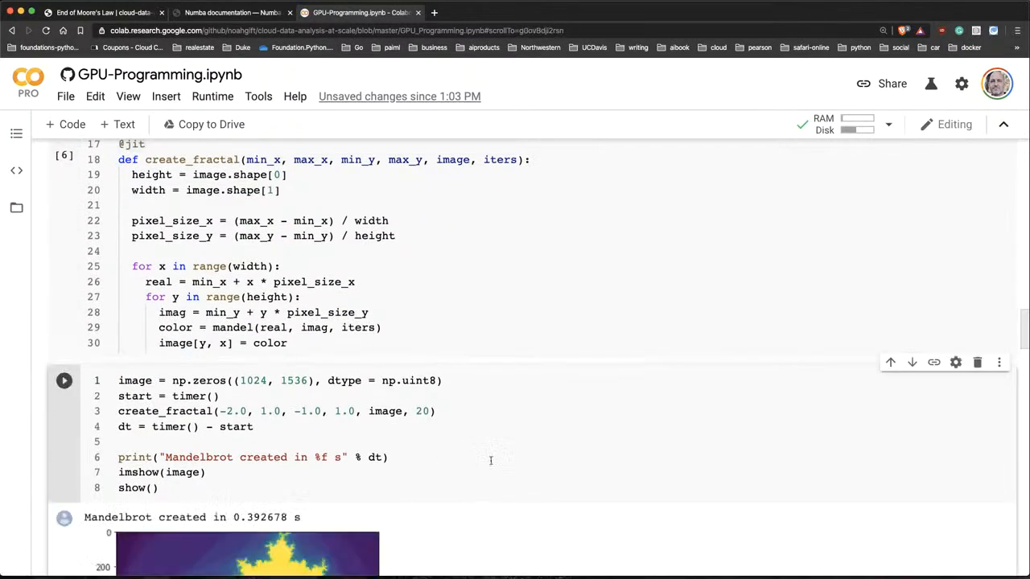
{"action": "scroll", "scroll_direction": "down", "scroll_amount": 3}
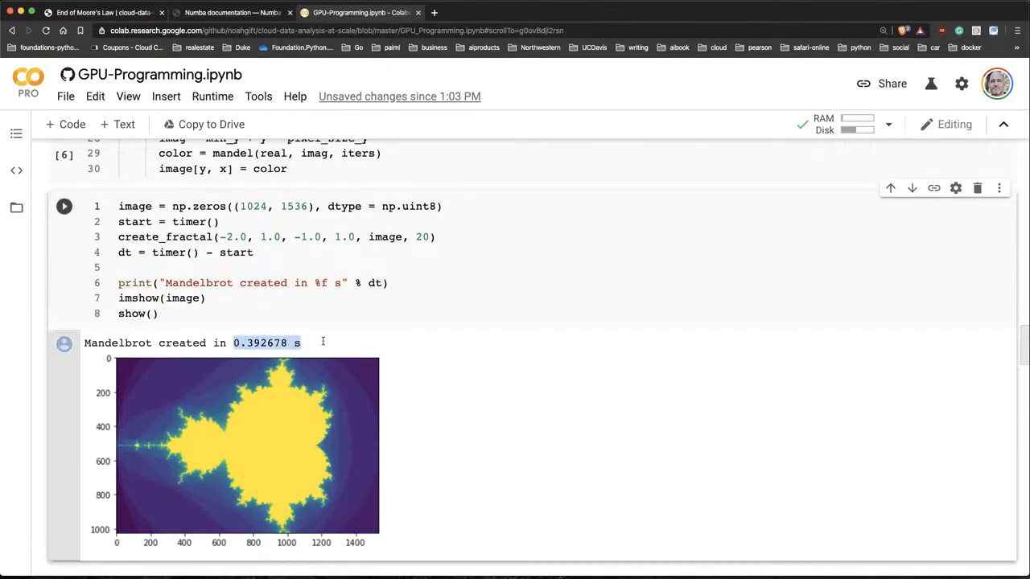
{"action": "mouse_move", "coordinate": [440, 327]}
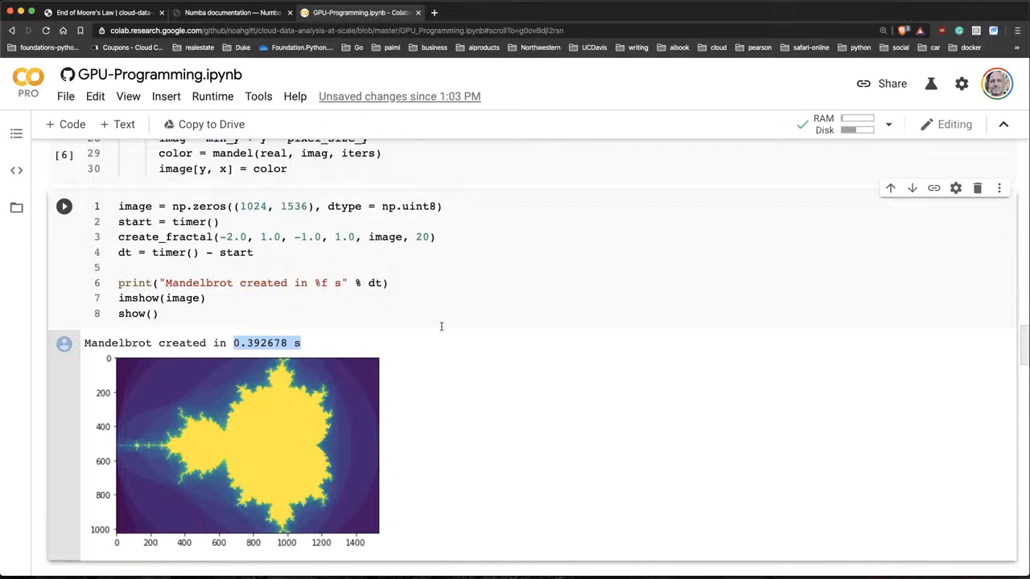
{"action": "mouse_move", "coordinate": [524, 413]}
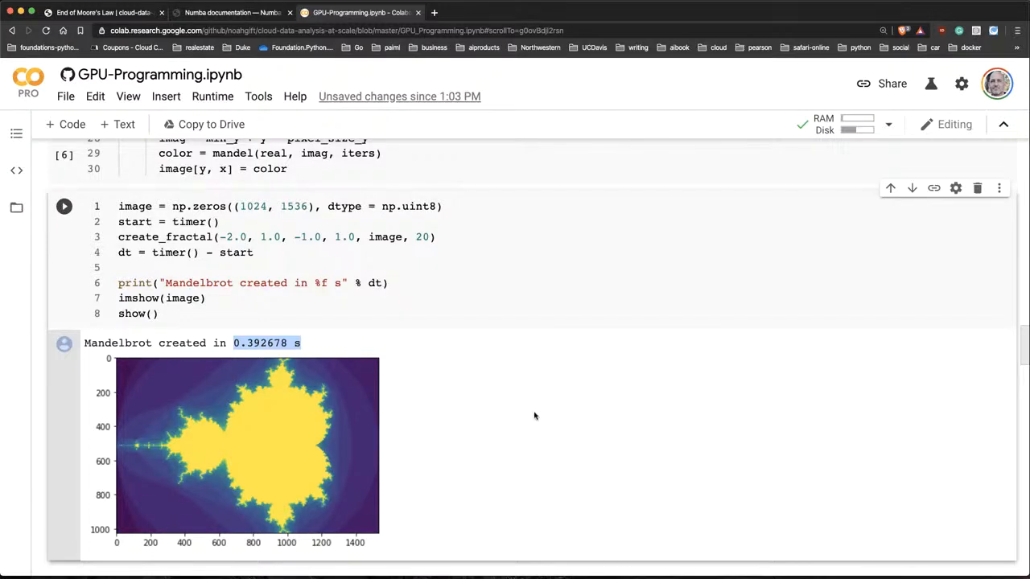
- Run the CUDA GPU mandel_gpu, mandel_kernel and timing cells, rendering the fractal in 0.054661 s
{"action": "scroll", "scroll_direction": "down", "scroll_amount": 3}
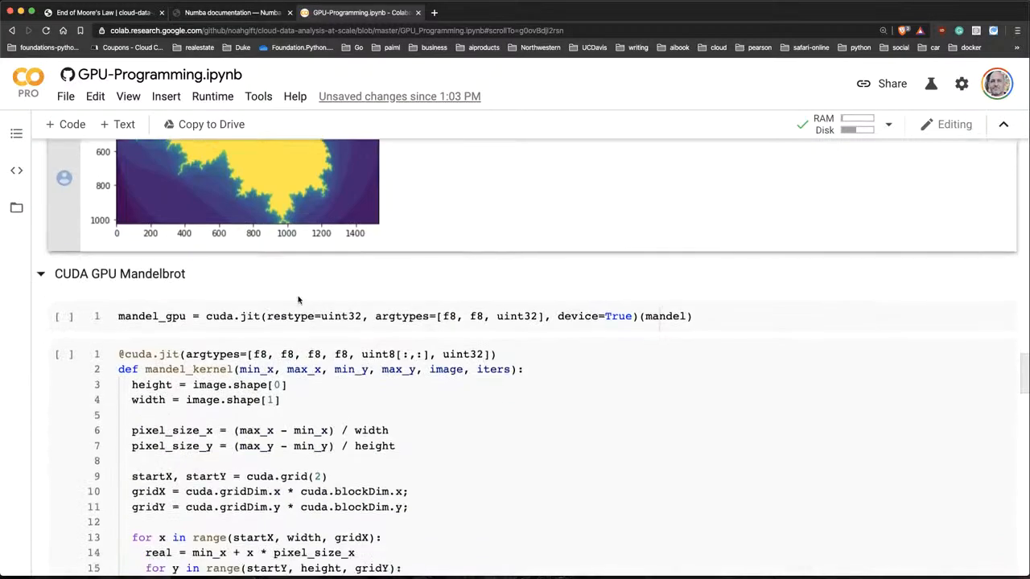
{"action": "double_click", "coordinate": [85, 273]}
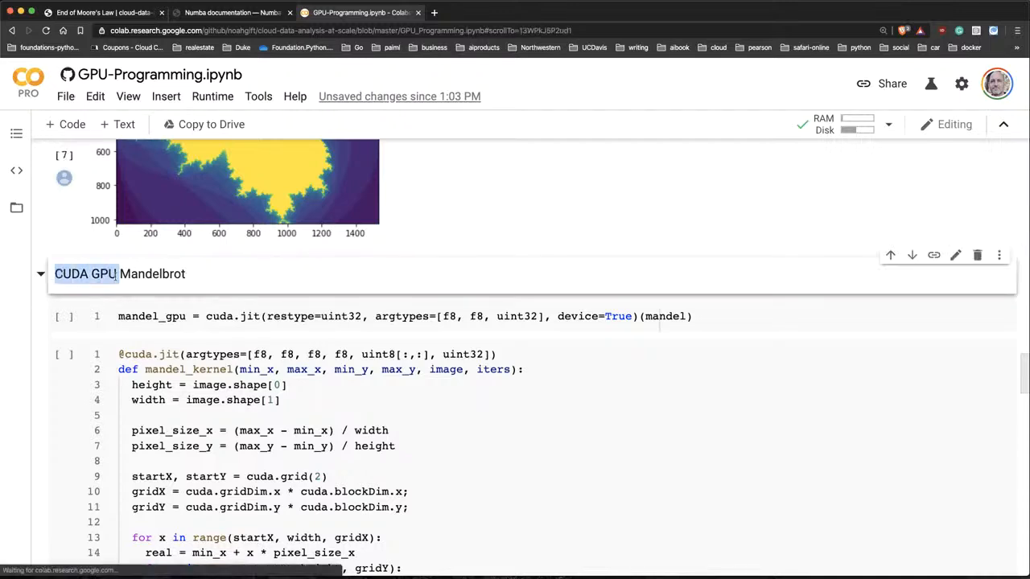
{"action": "scroll", "scroll_direction": "down", "scroll_amount": 3}
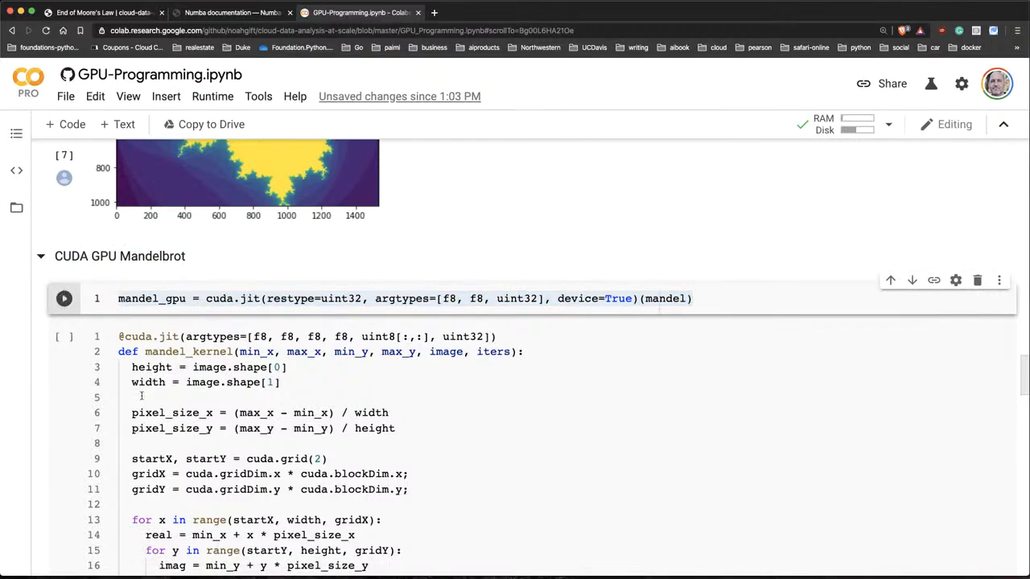
{"action": "scroll", "scroll_direction": "down", "scroll_amount": 3}
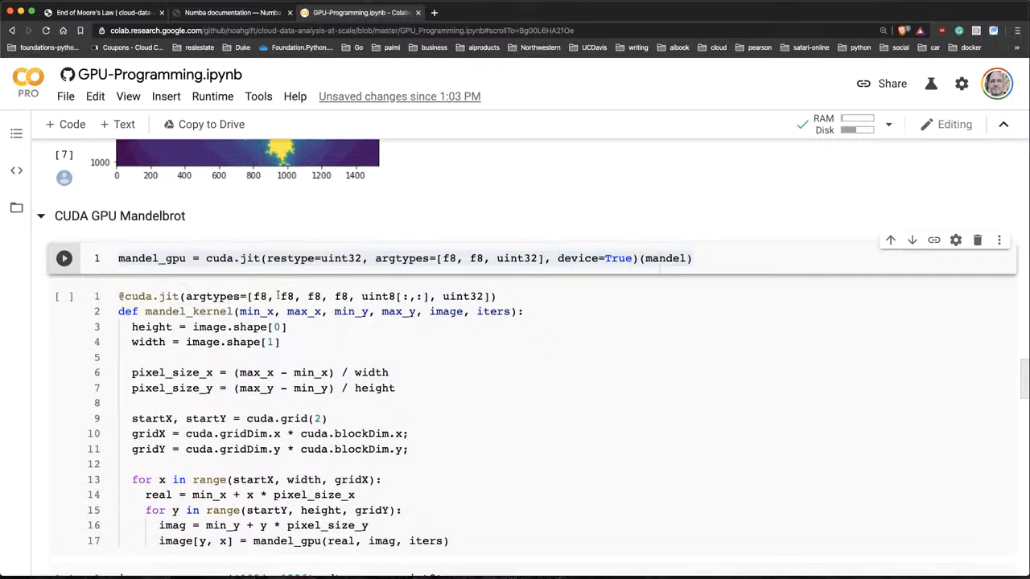
{"action": "mouse_move", "coordinate": [515, 352]}
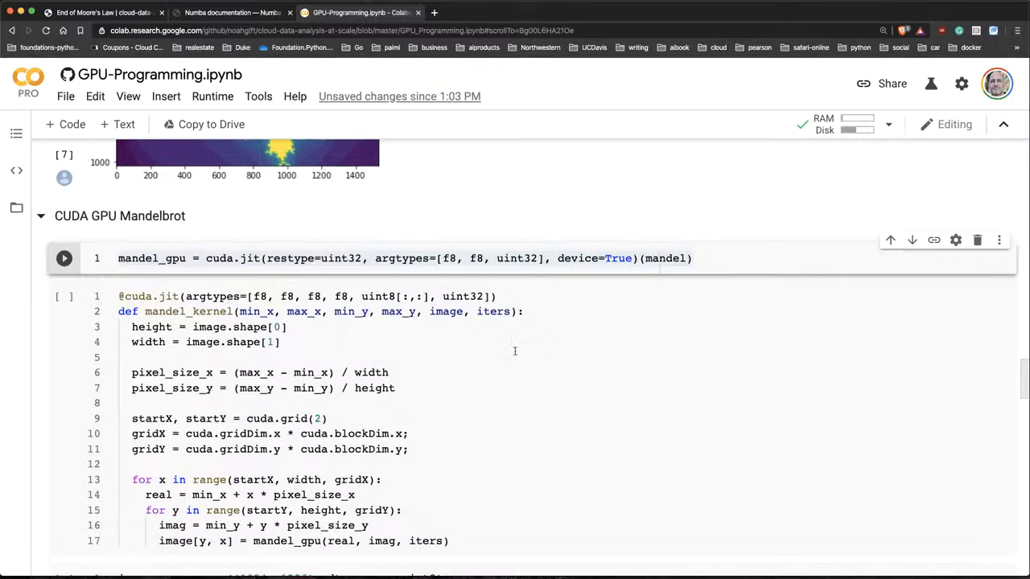
{"action": "left_click", "coordinate": [64, 258]}
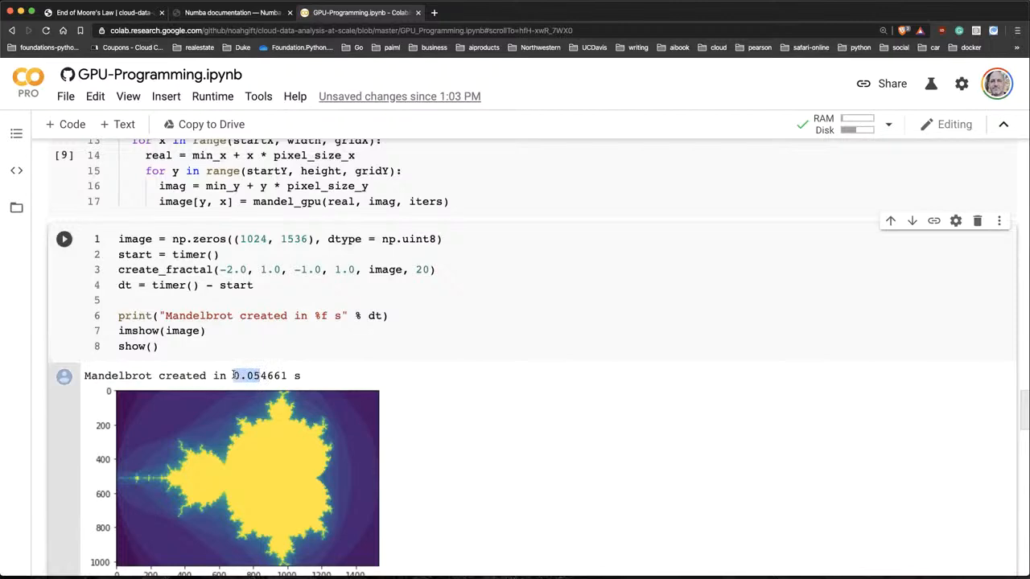
{"action": "mouse_move", "coordinate": [413, 390]}
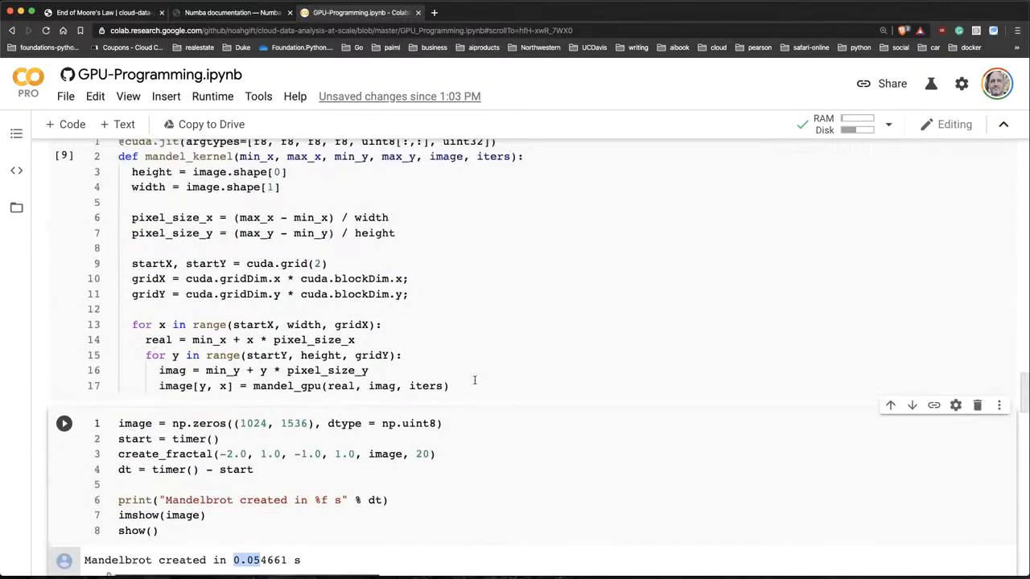
{"action": "left_click", "coordinate": [64, 423]}
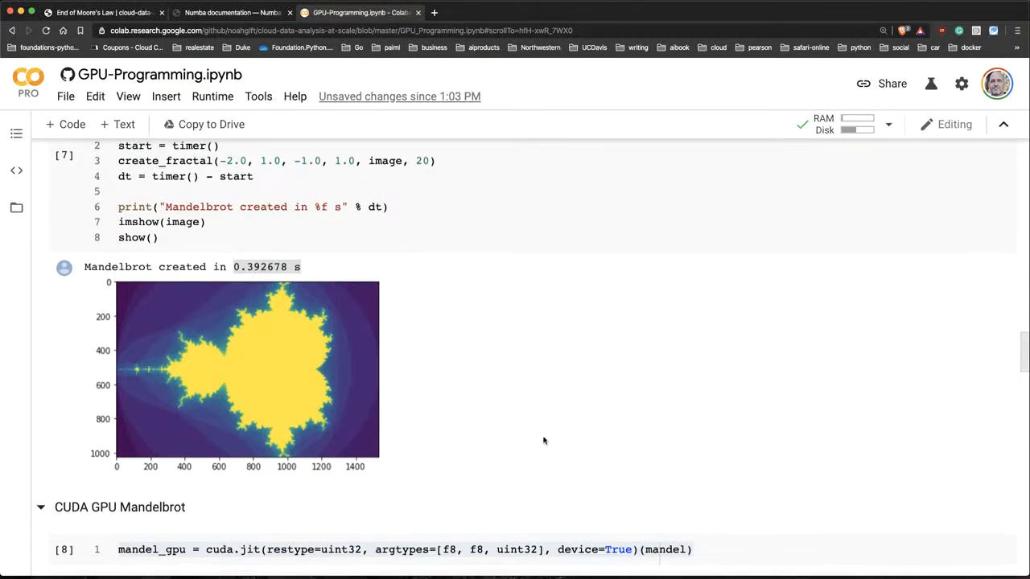
{"action": "scroll", "scroll_direction": "down", "scroll_amount": 3}
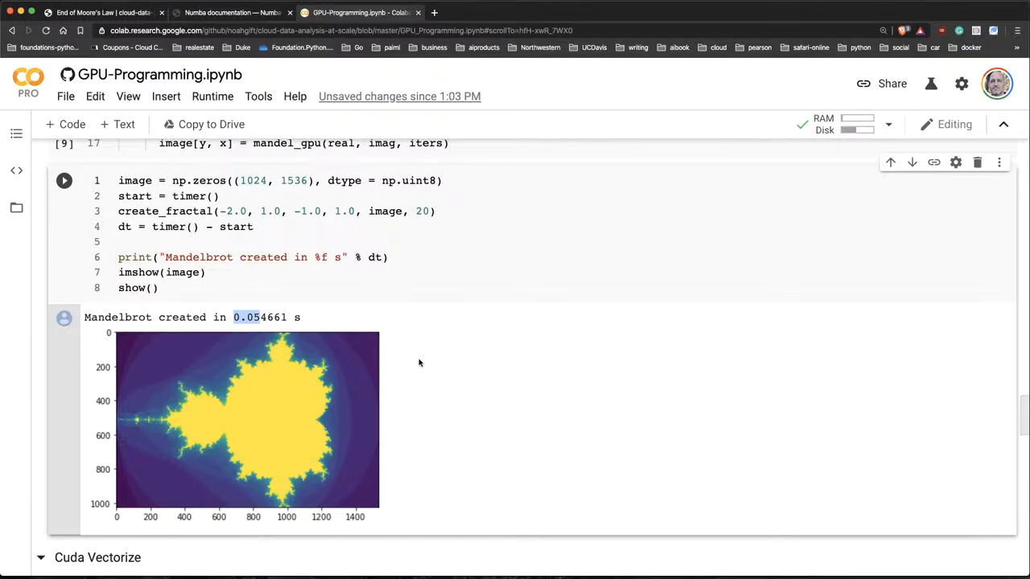
- Scroll through the running Cuda Vectorize cell's housing-data loading and add_ufunc code
{"action": "scroll", "scroll_direction": "down", "scroll_amount": 3}
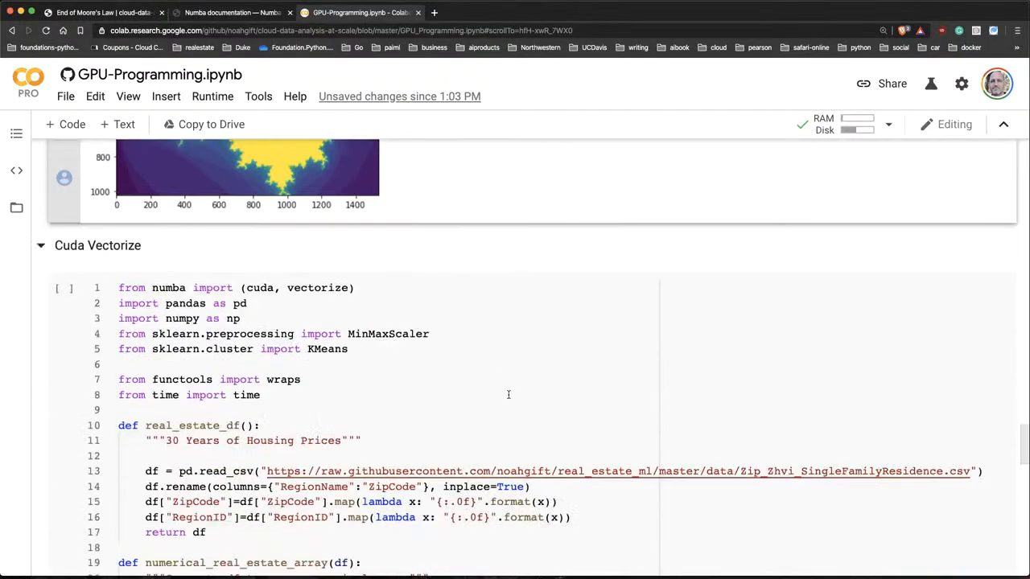
{"action": "scroll", "scroll_direction": "down", "scroll_amount": 3}
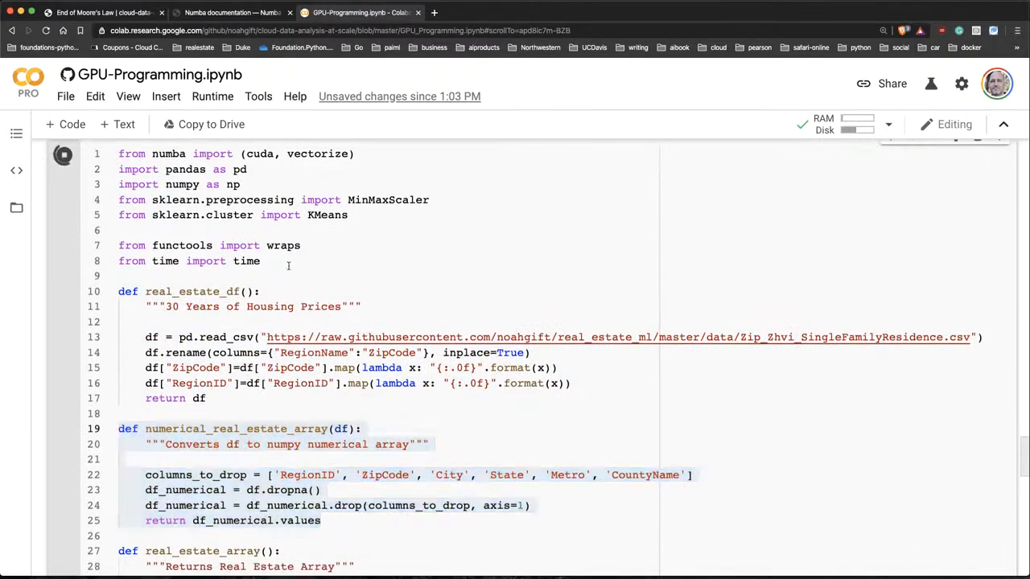
{"action": "scroll", "scroll_direction": "down", "scroll_amount": 3}
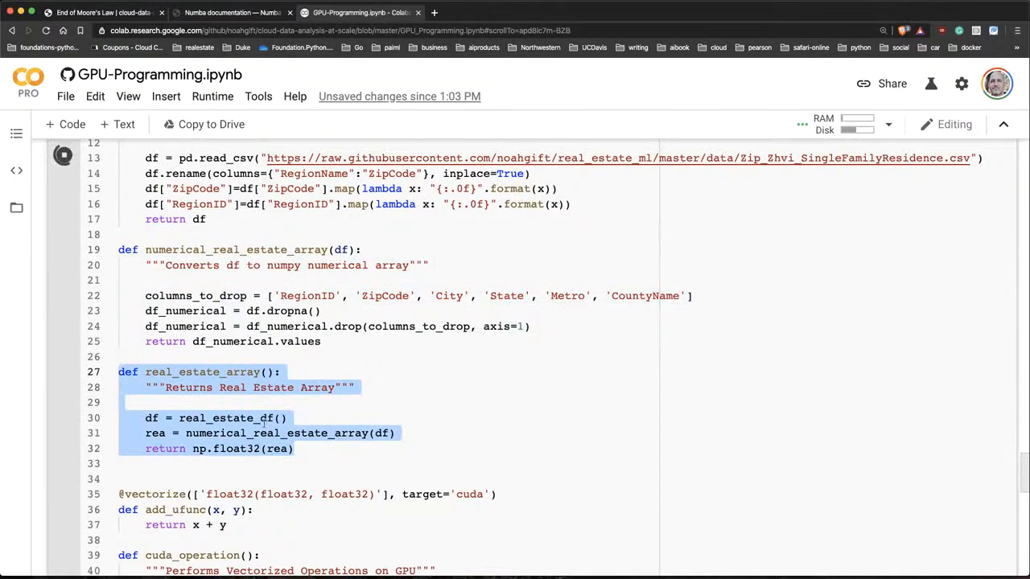
{"action": "scroll", "scroll_direction": "down", "scroll_amount": 3}
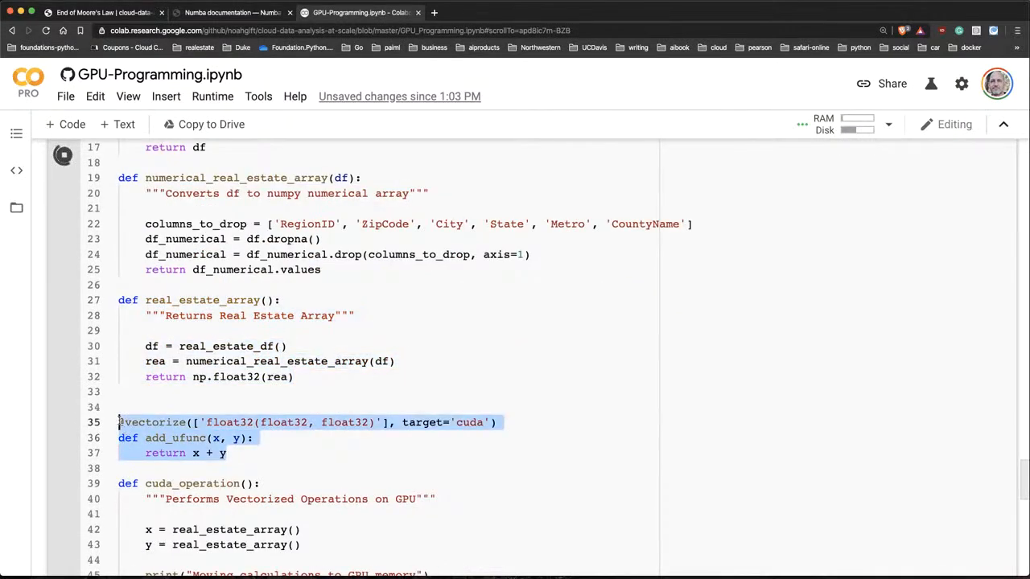